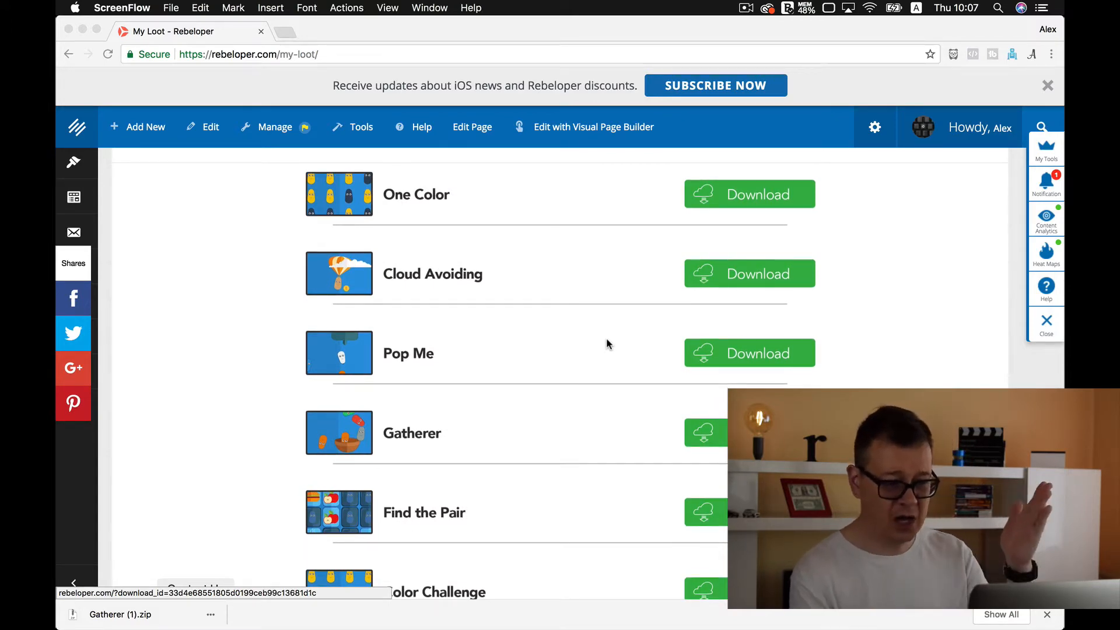
Download the Gatherer.zip project archive from the rebeloper.com My Loot page.
scroll("down", 3)
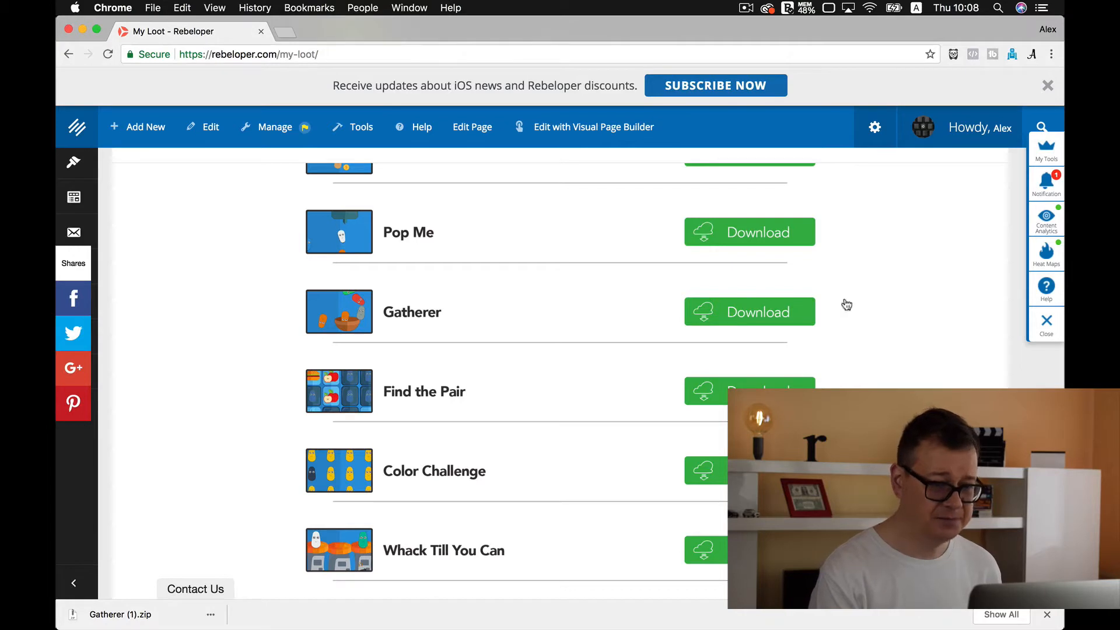
left_click(748, 312)
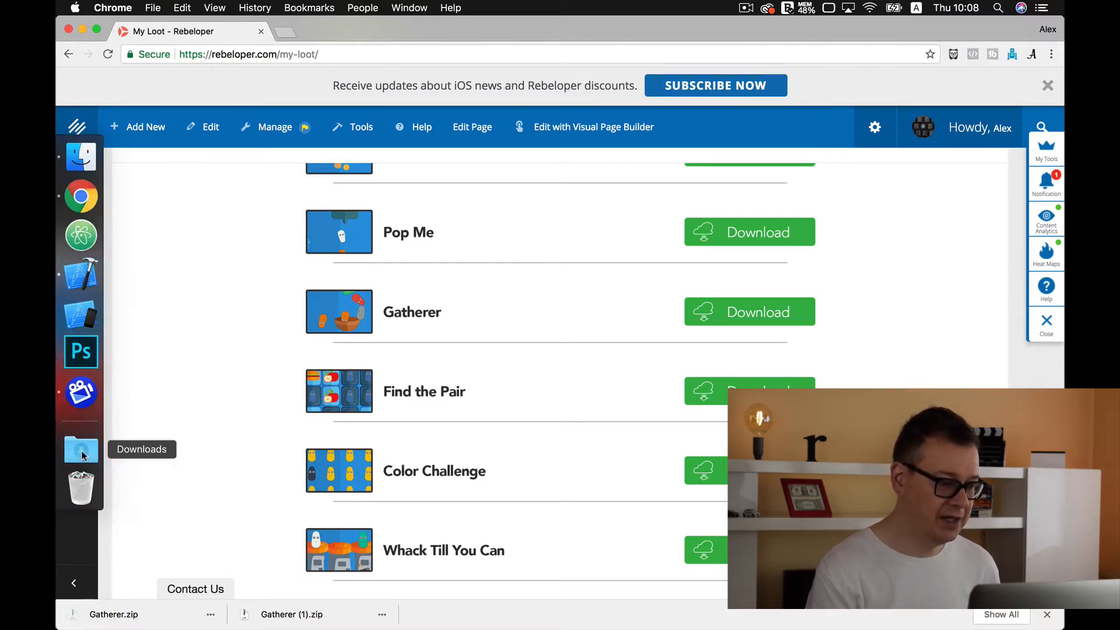
Browse the unzipped Gatherer folder in Downloads, viewing GameX, GameX.xcworkspace and Podfile.
double_click(113, 615)
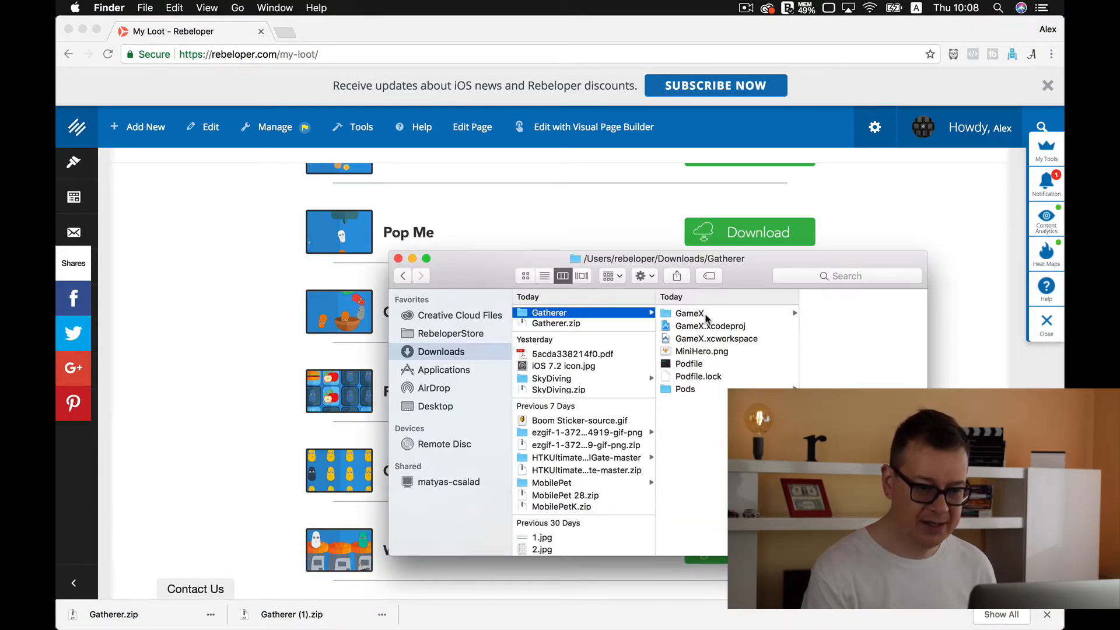
left_click(688, 312)
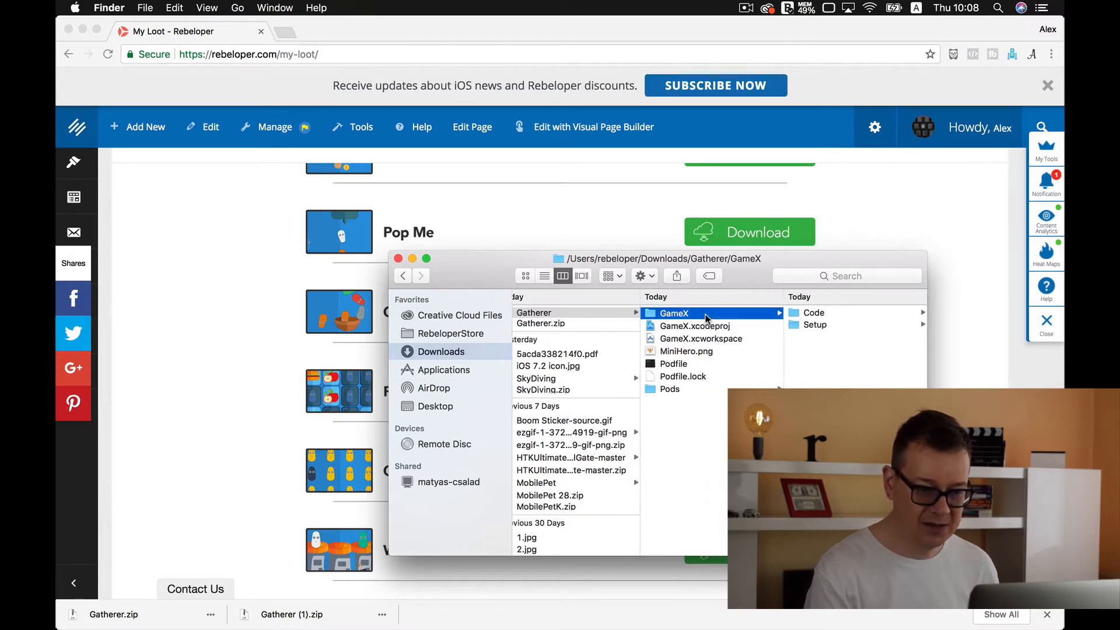
mouse_move(732, 343)
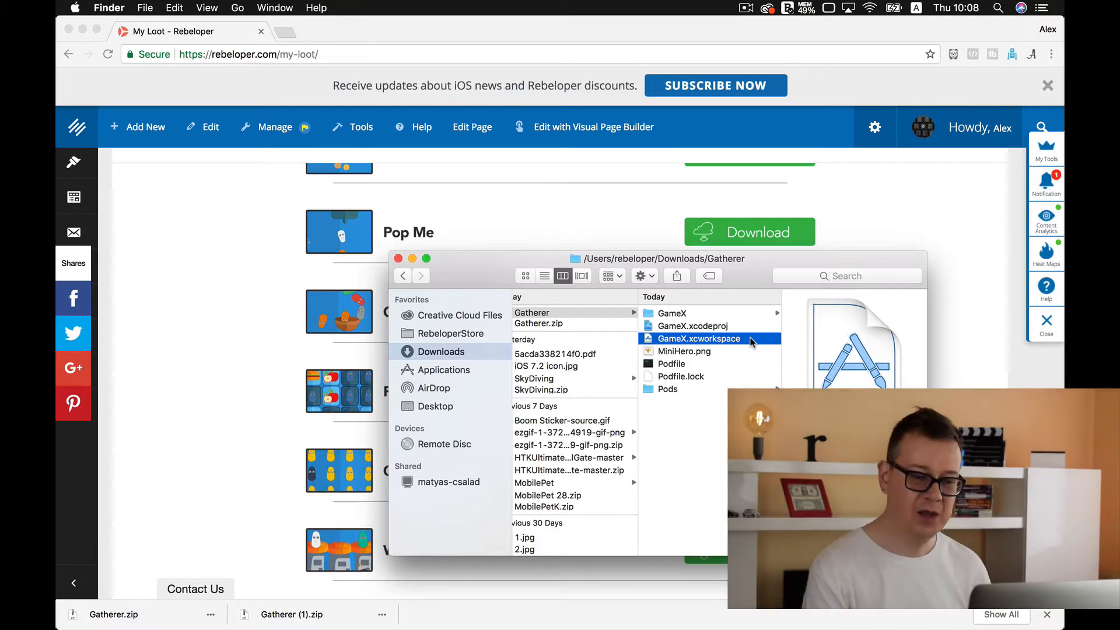
left_click(690, 325)
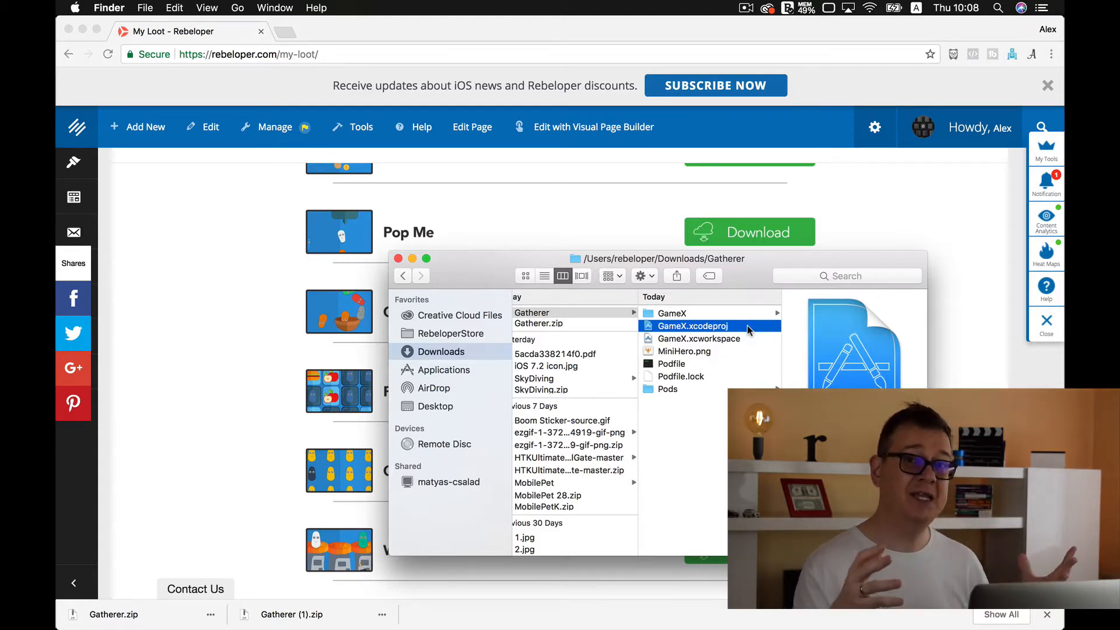
mouse_move(689, 366)
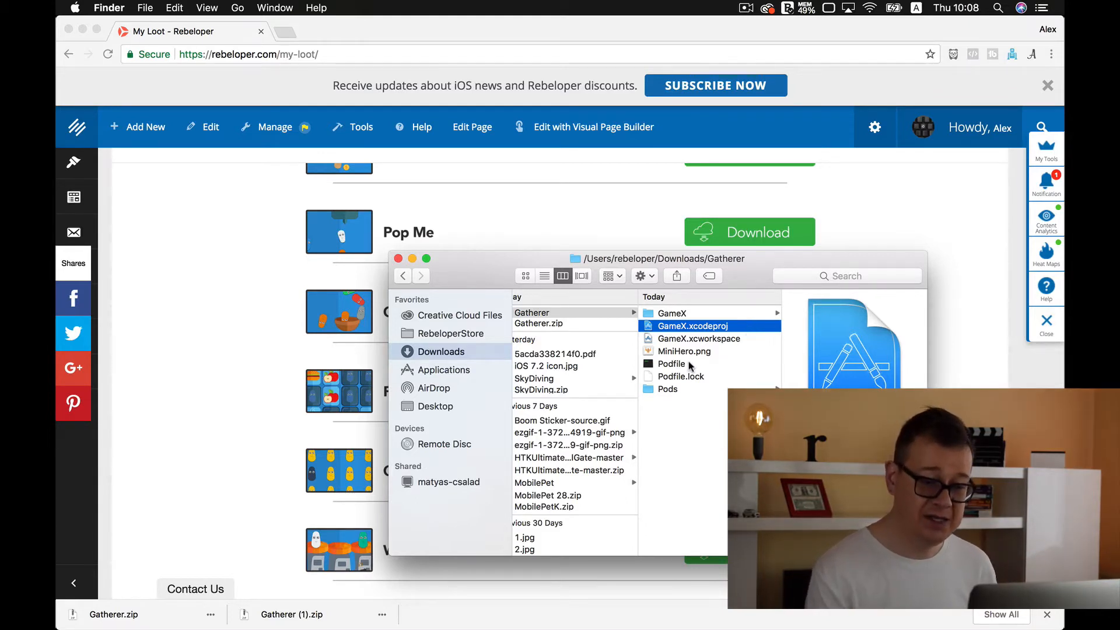
left_click(671, 364)
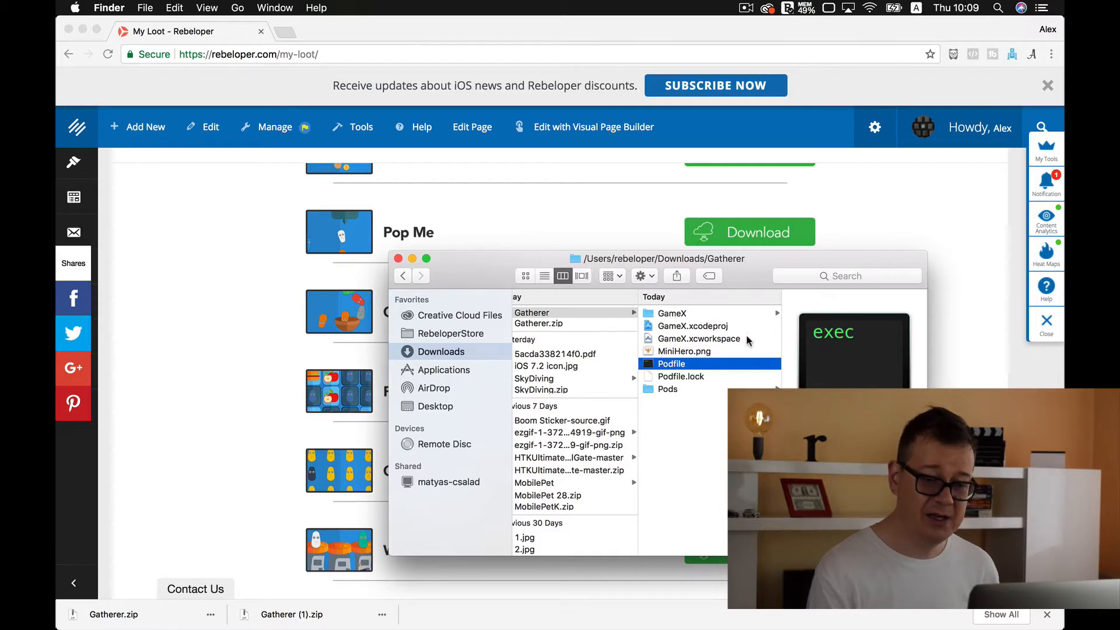
left_click(700, 338)
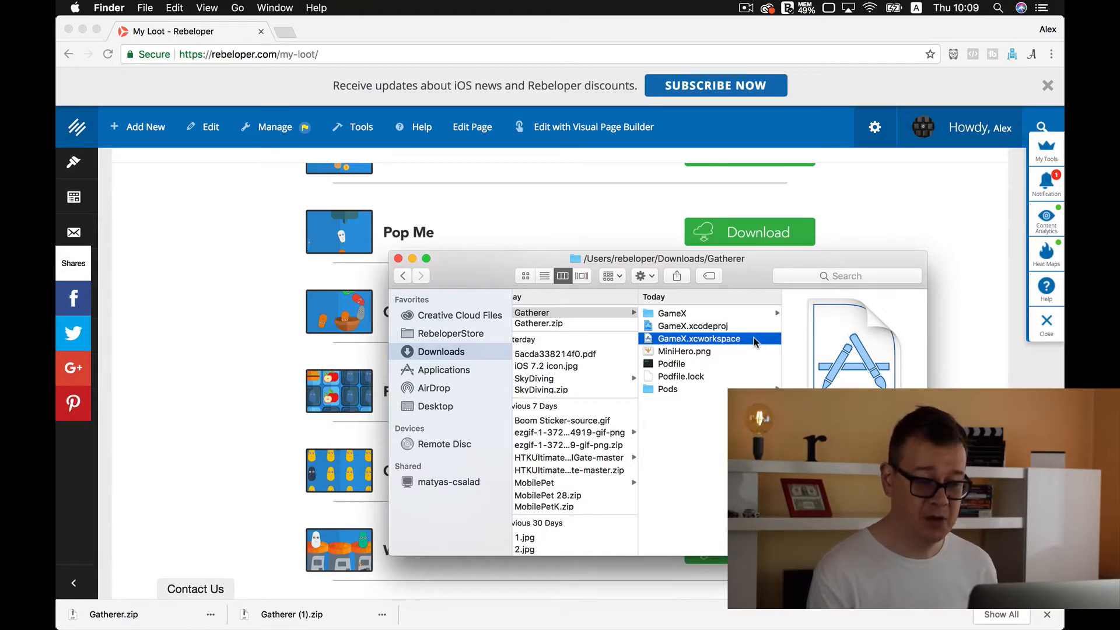
Open GameX.xcworkspace in Xcode, expand the project tree and attempt a build that fails on missing pod files.
double_click(698, 338)
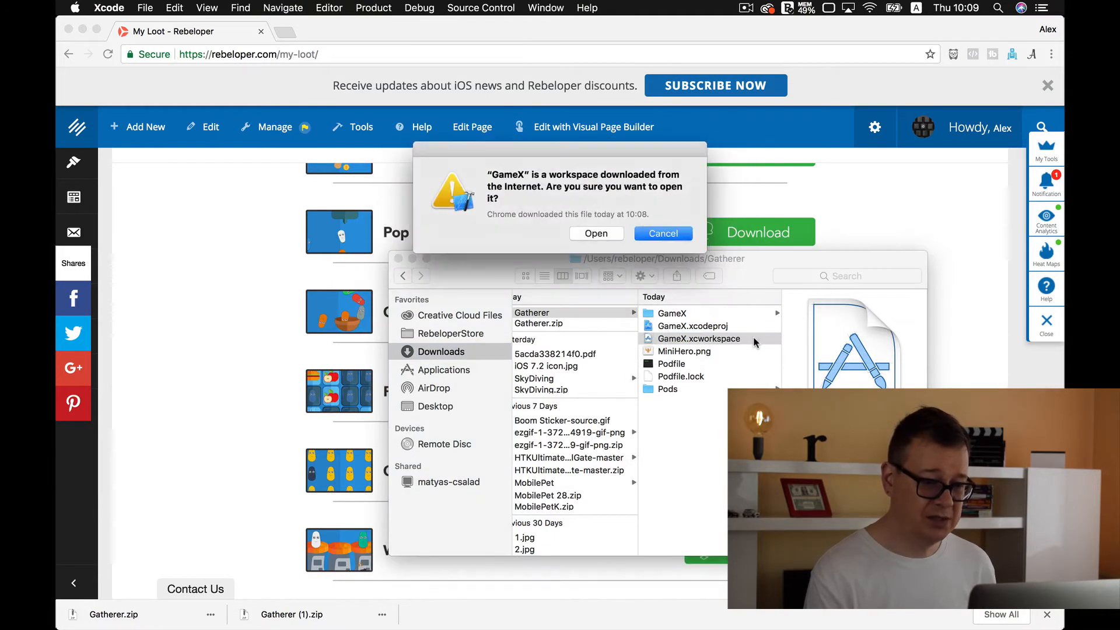
left_click(596, 234)
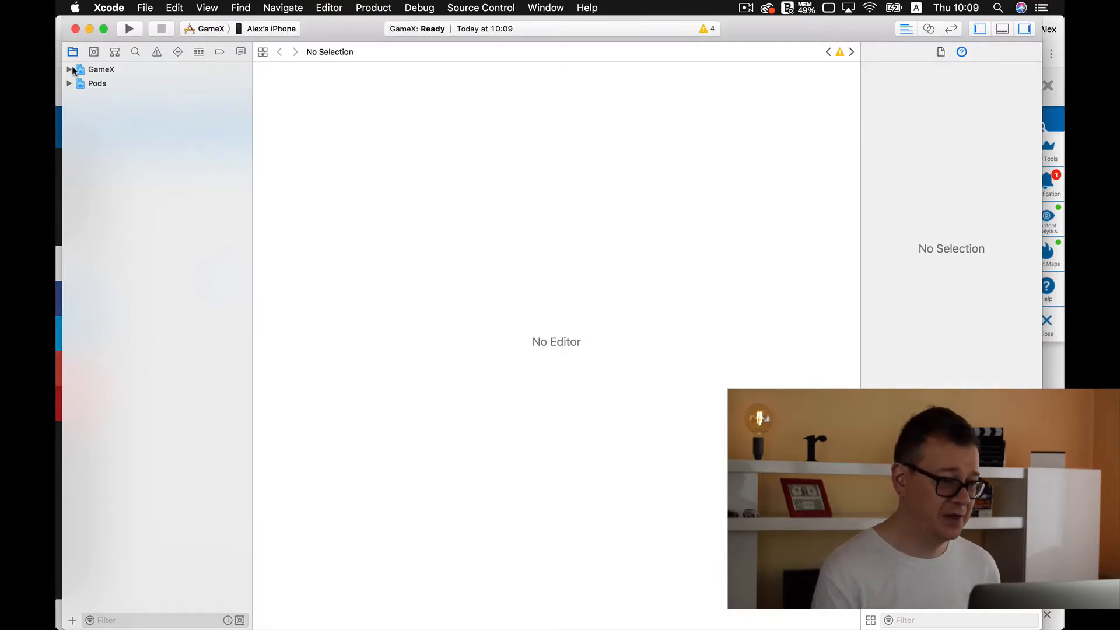
left_click(68, 68)
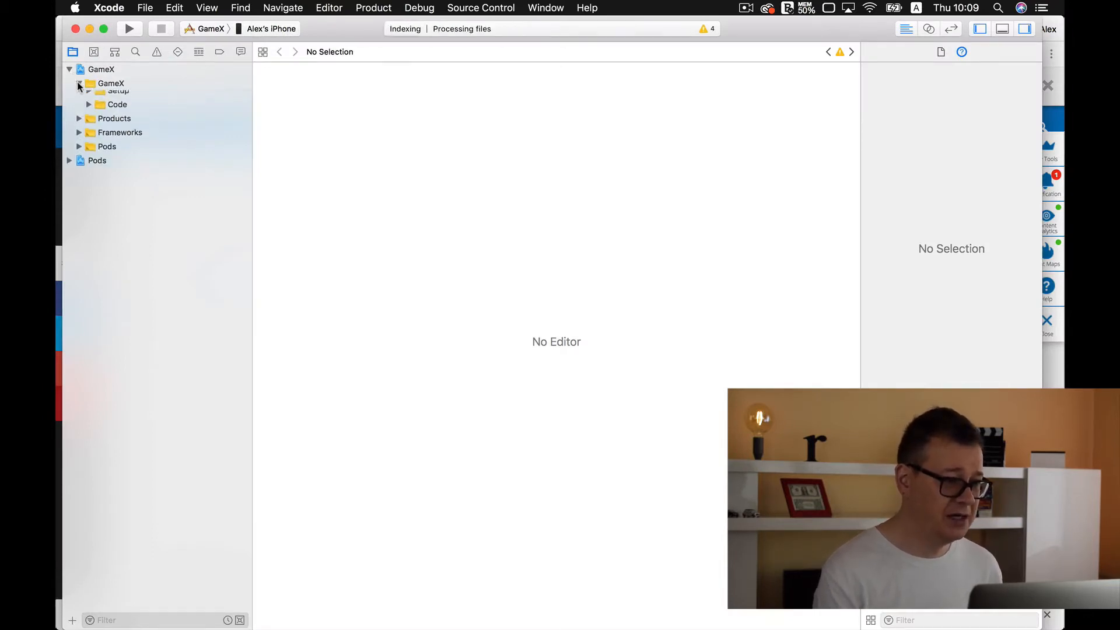
left_click(78, 83)
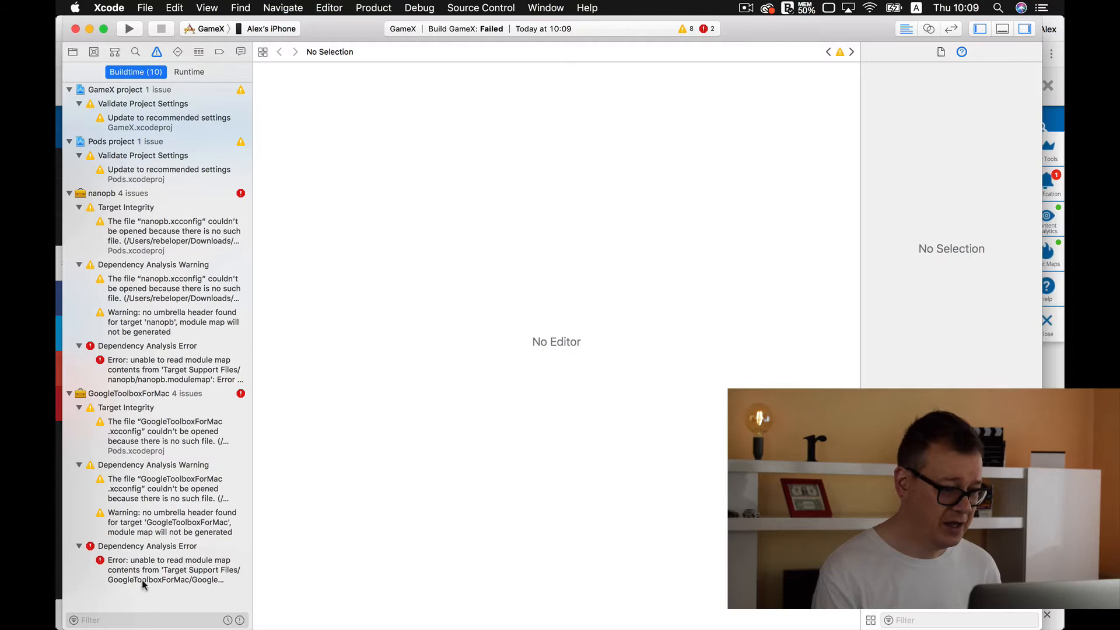
mouse_move(172, 569)
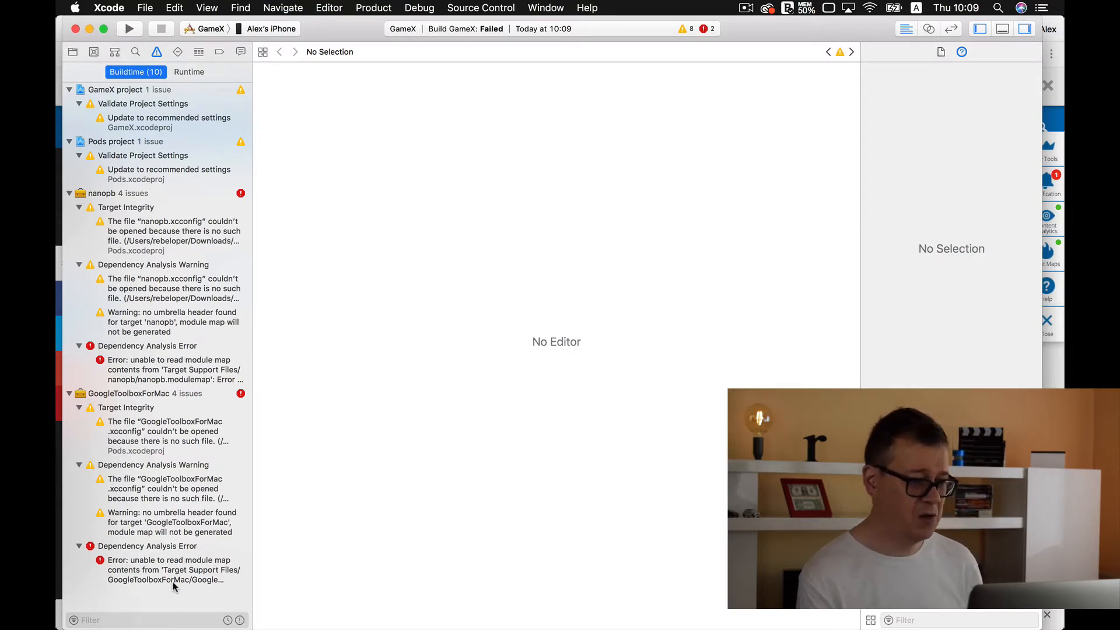
mouse_move(196, 304)
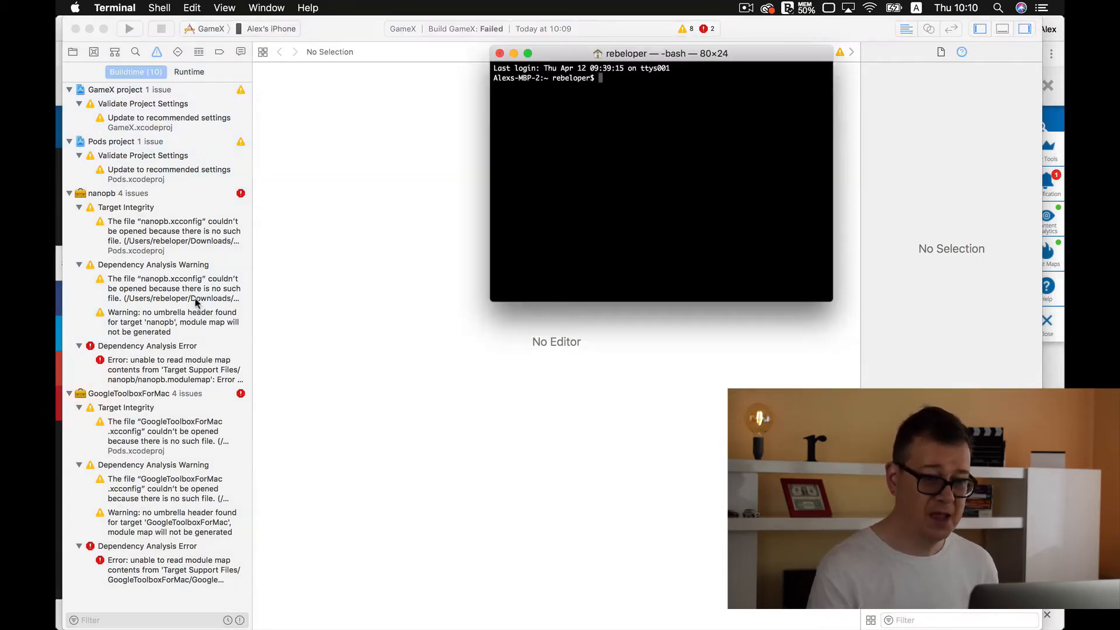
Change Terminal into the Gatherer folder and run pod install to fetch Firebase and Google Mobile Ads.
left_click(81, 136)
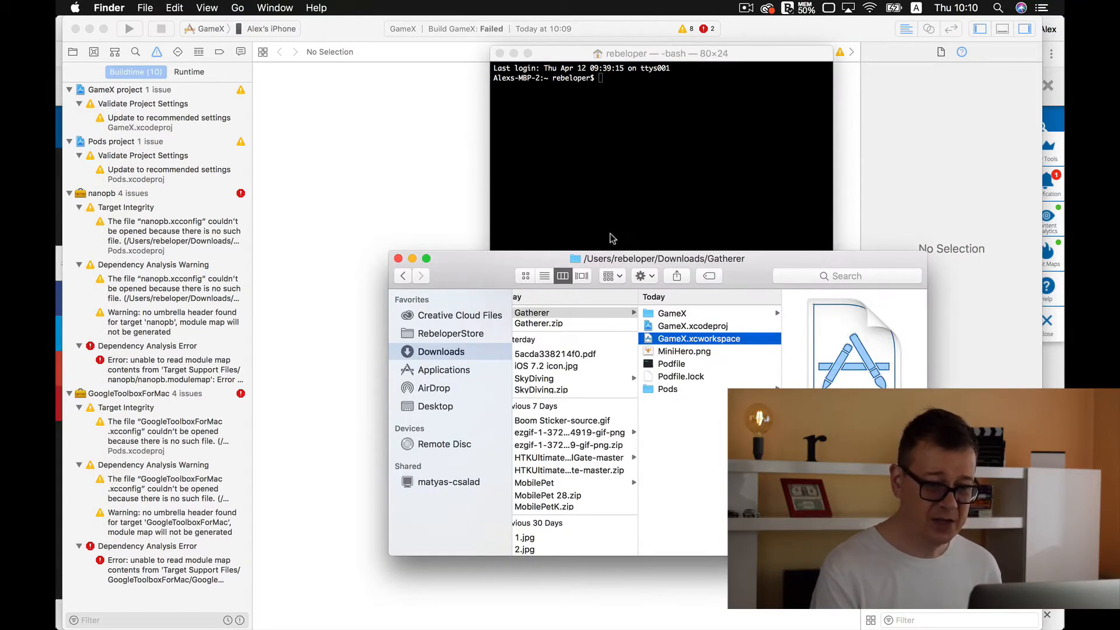
mouse_move(570, 317)
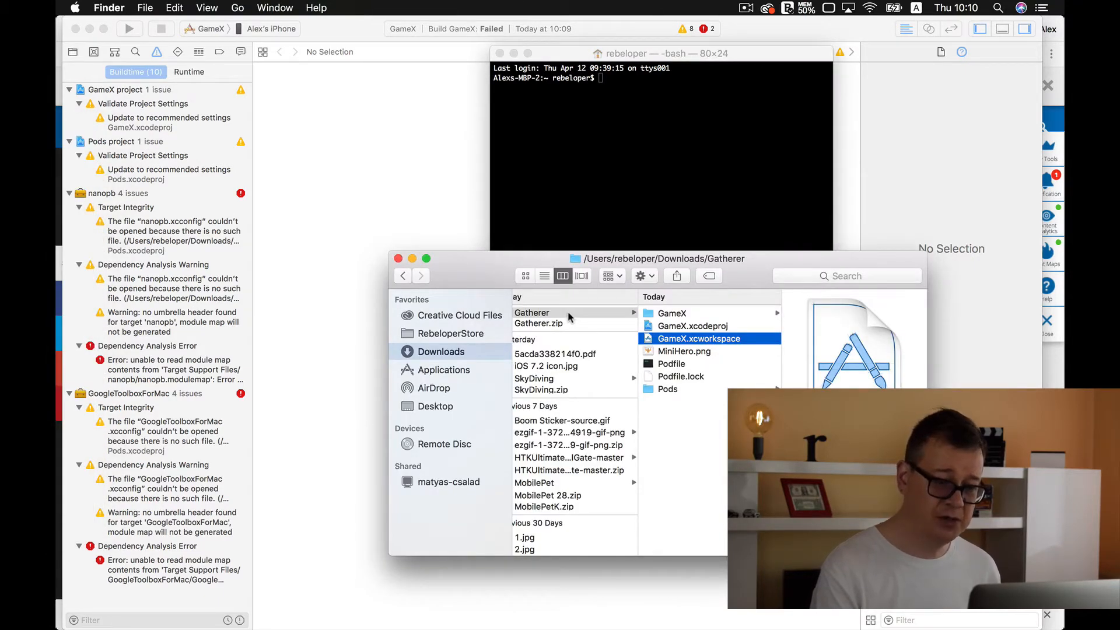
left_click(549, 313)
type("cd")
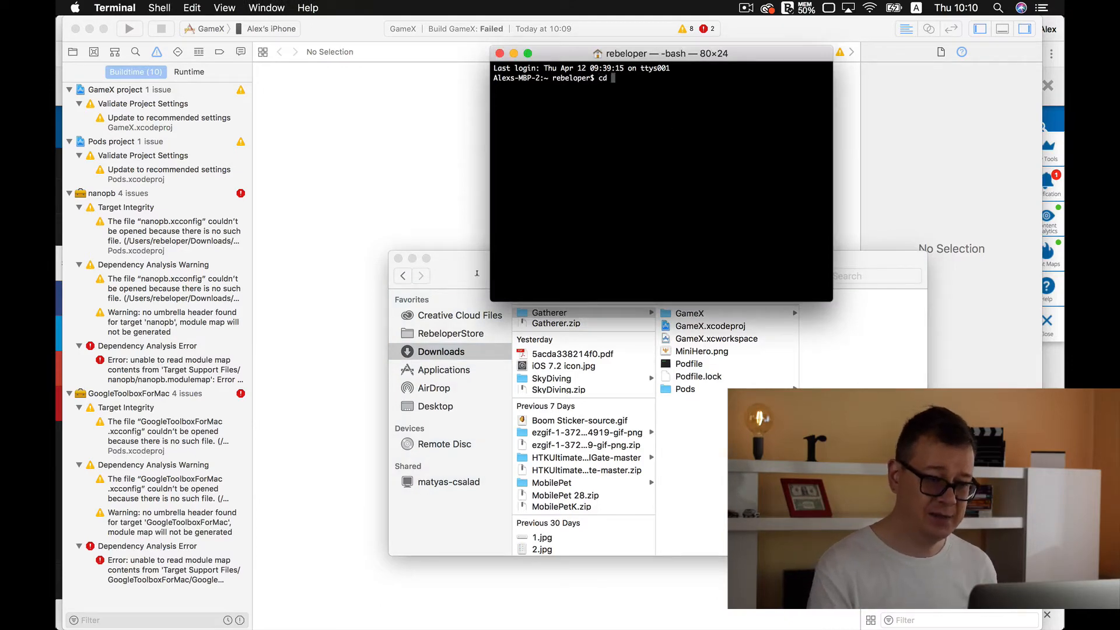
left_click_drag(549, 312, 610, 190)
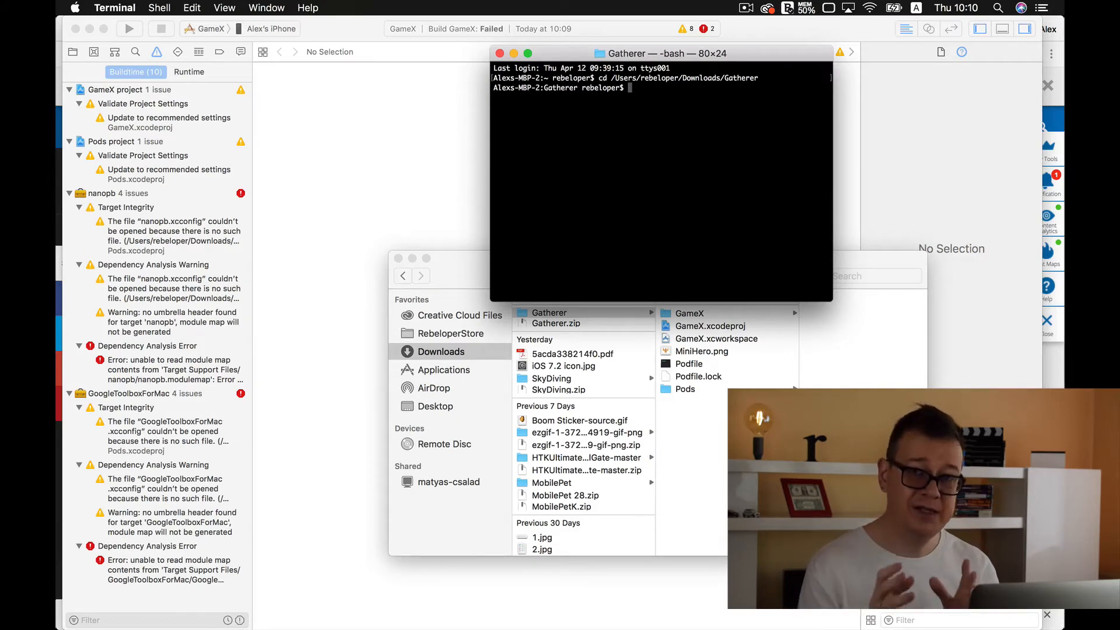
type("pod")
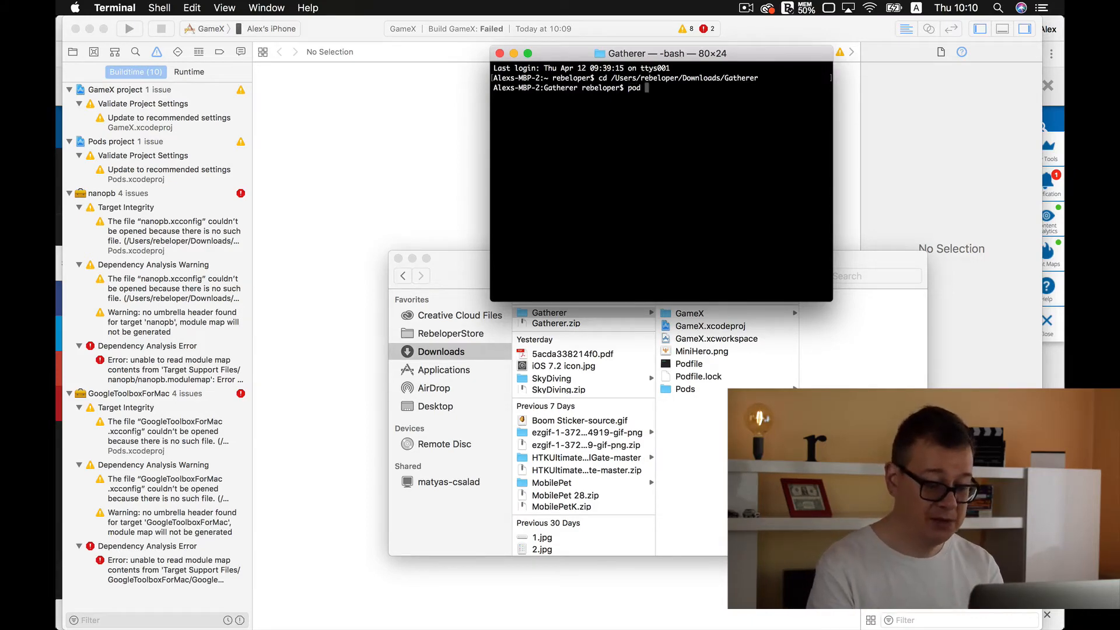
type("install")
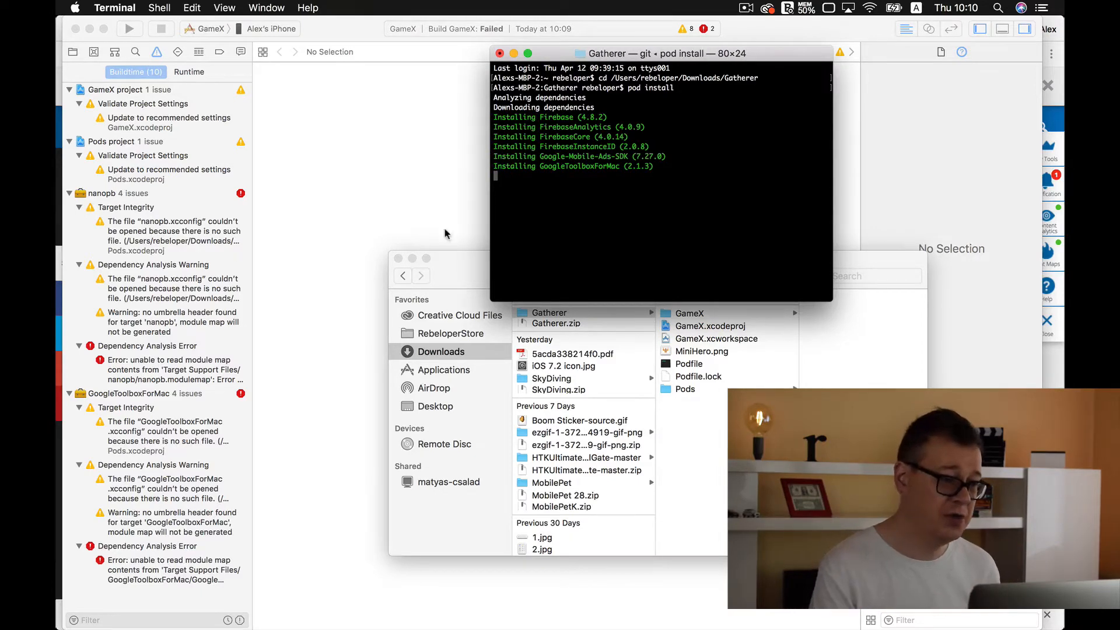
Look up the install instructions on cocoapods.org, then return to Terminal where 8 pods installed.
left_click(80, 176)
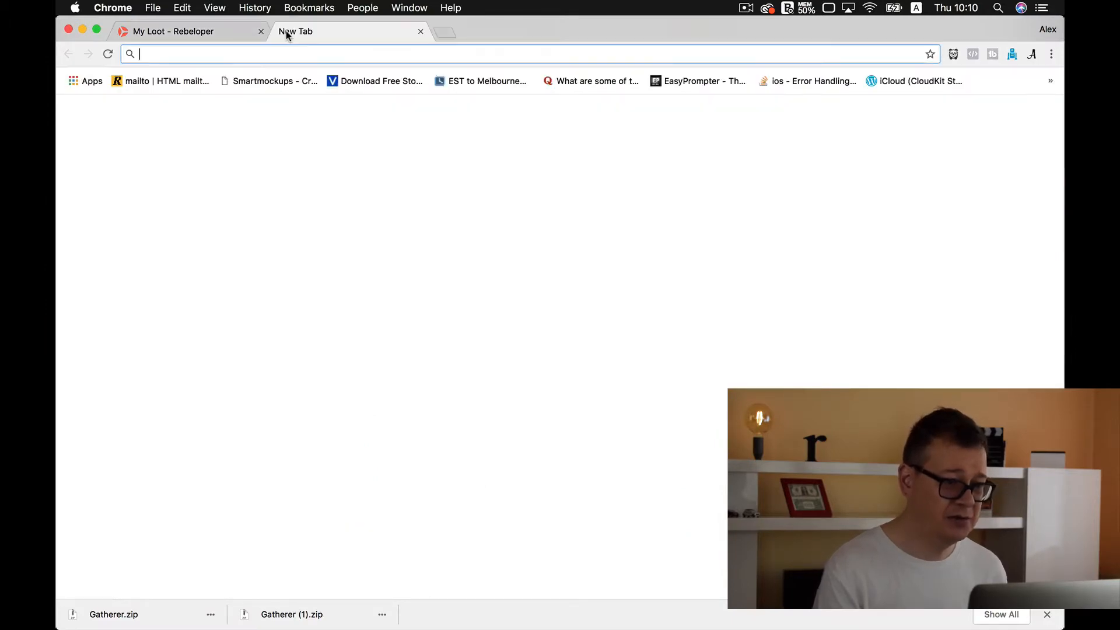
type("coco")
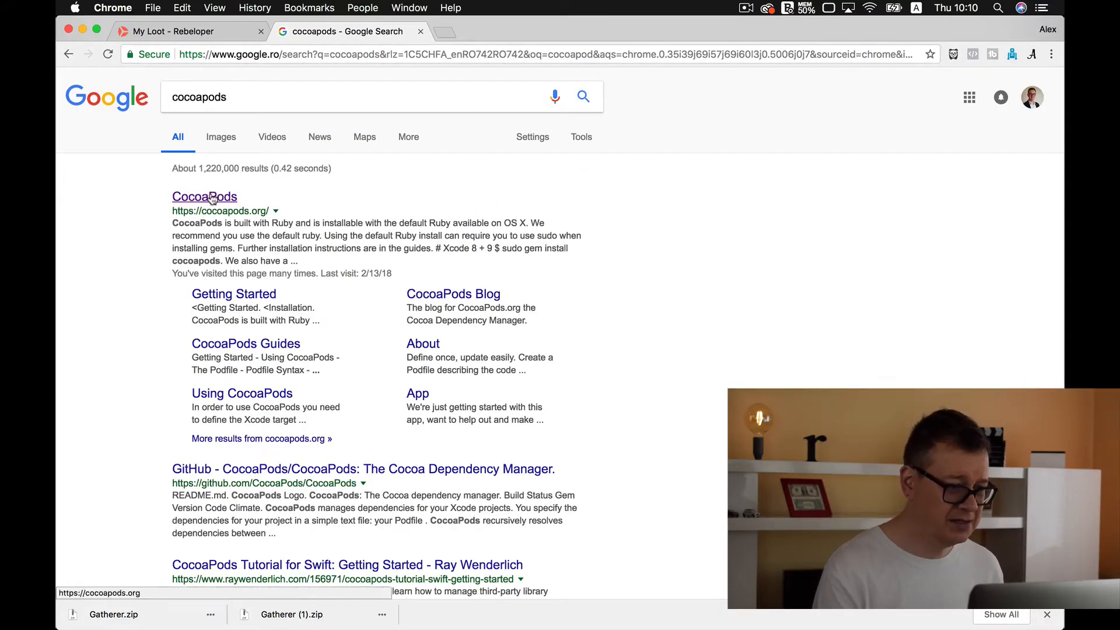
left_click(205, 196)
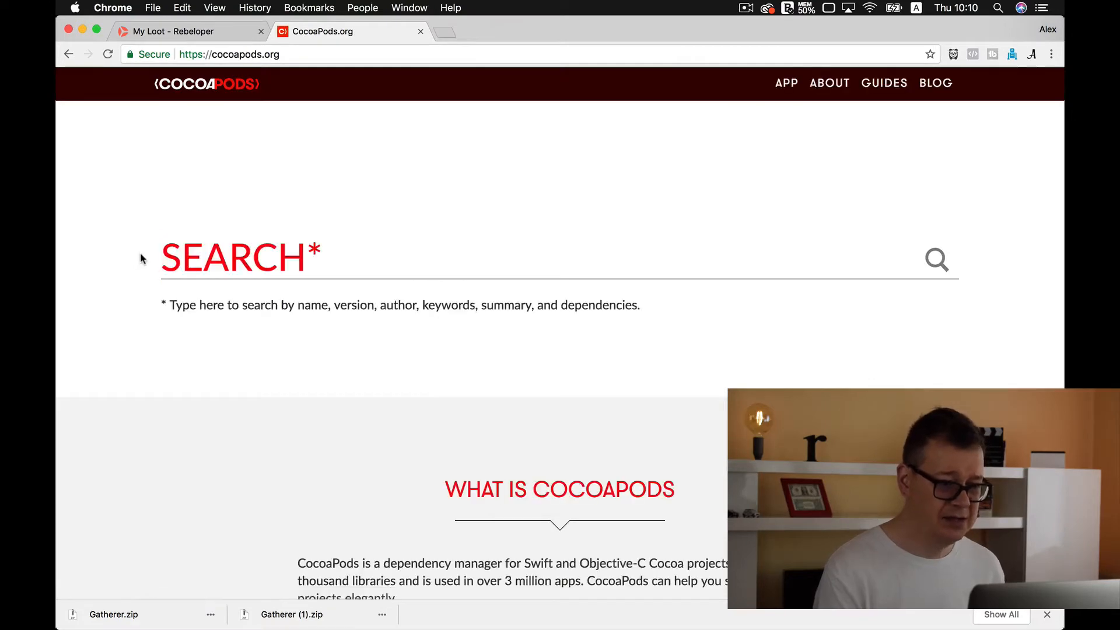
scroll("down", 3)
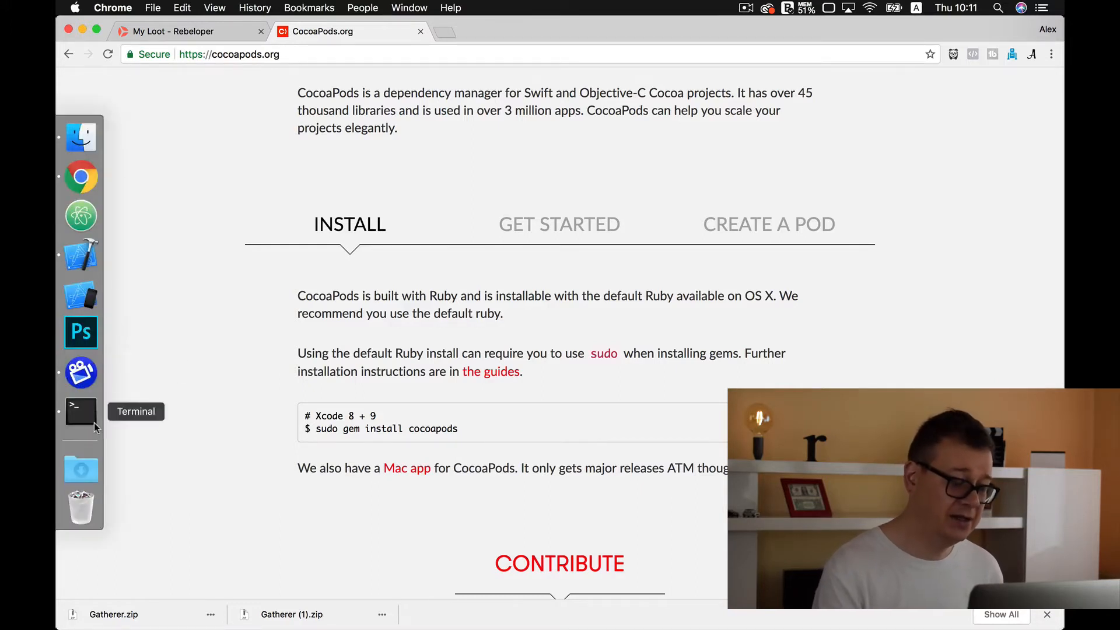
left_click(81, 411)
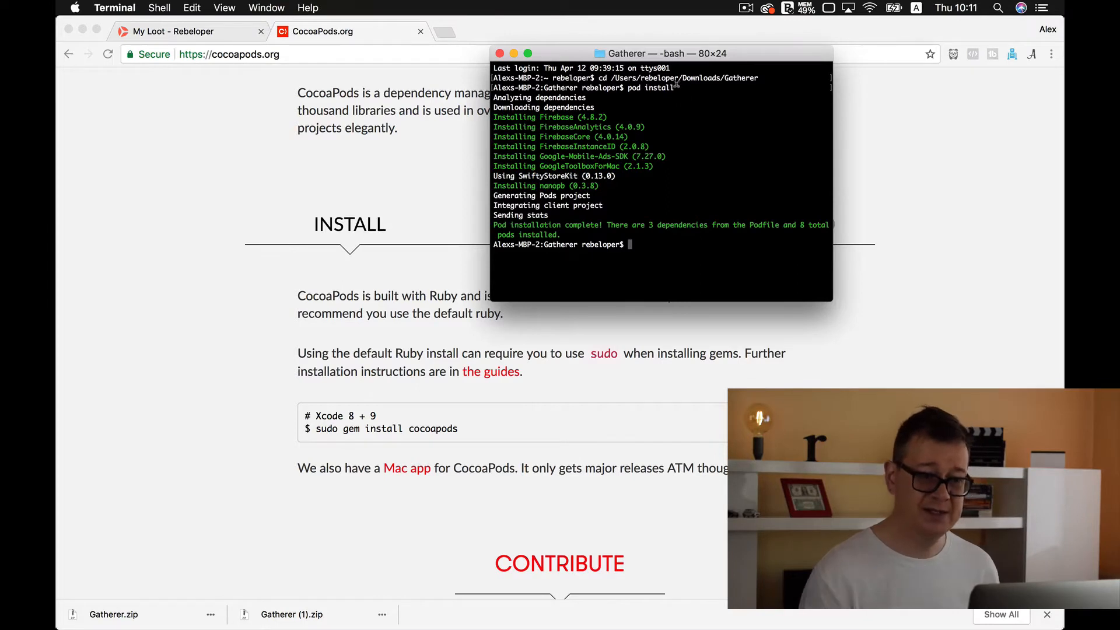
mouse_move(57, 267)
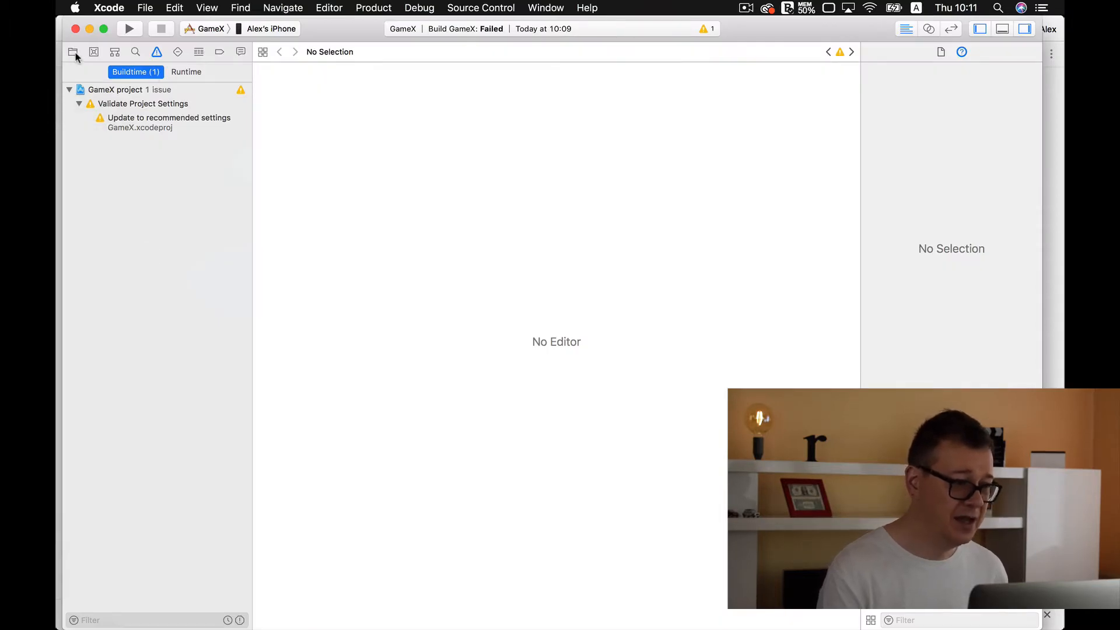
Build and run GameX on the connected iPhone, then stop the running app.
left_click(72, 51)
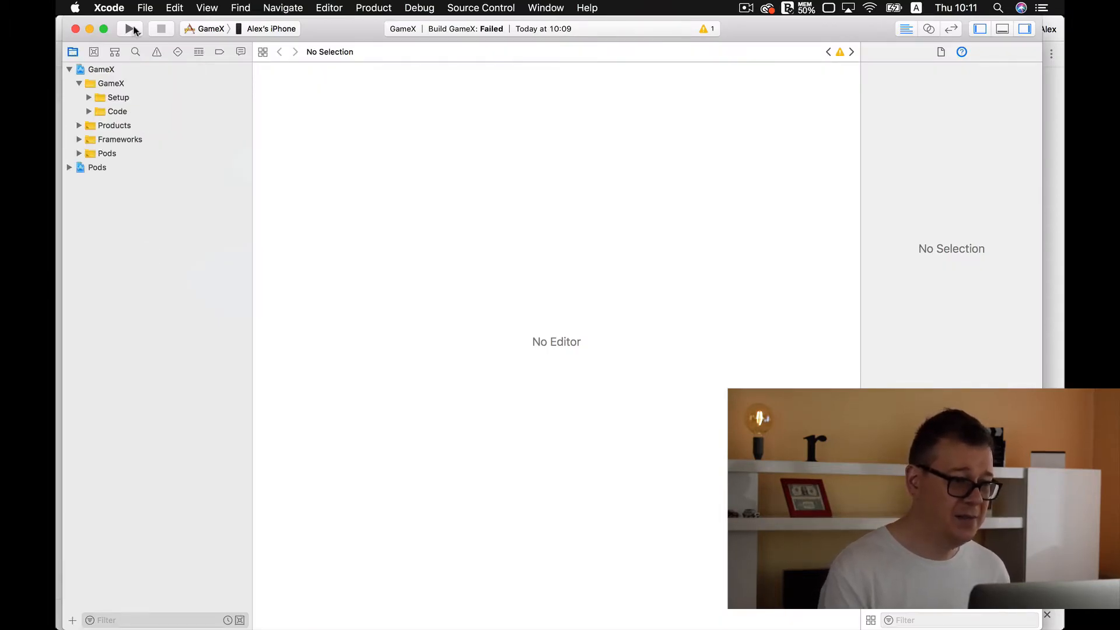
left_click(130, 28)
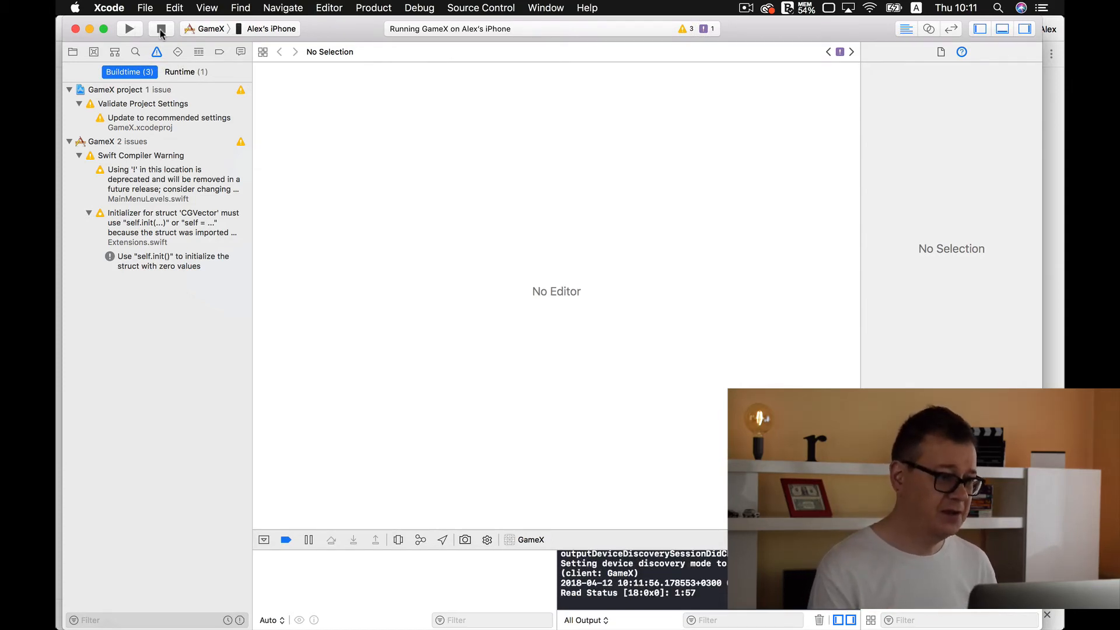
left_click(160, 28)
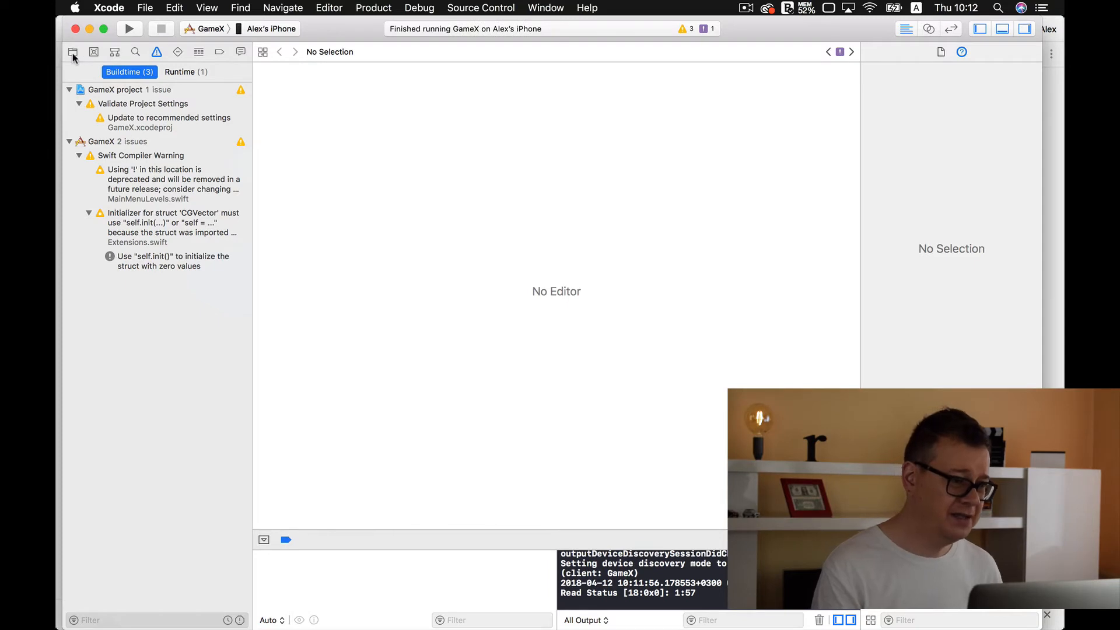
Expand the Setup group, view Setup.swift, then open GoogleService-Info.plist with its Firebase keys.
left_click(73, 51)
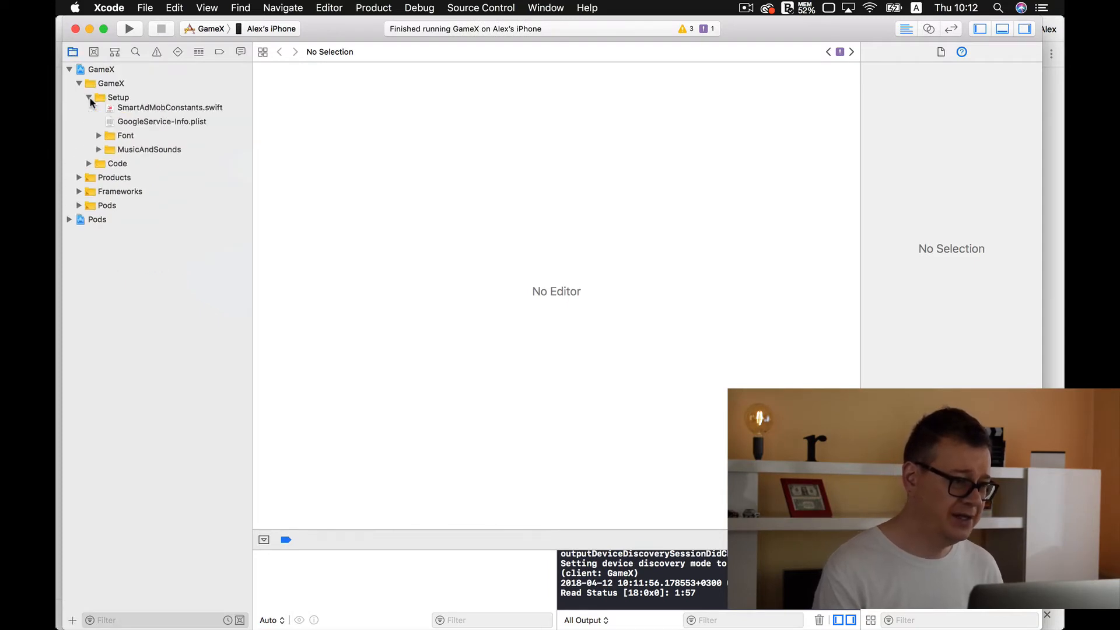
left_click(88, 97)
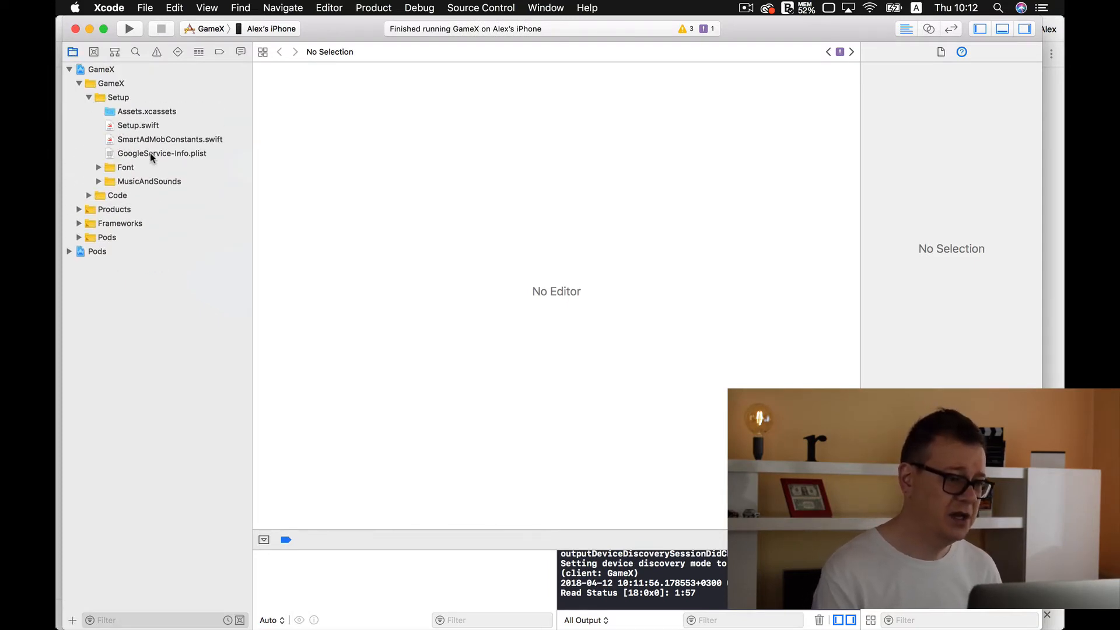
left_click(137, 125)
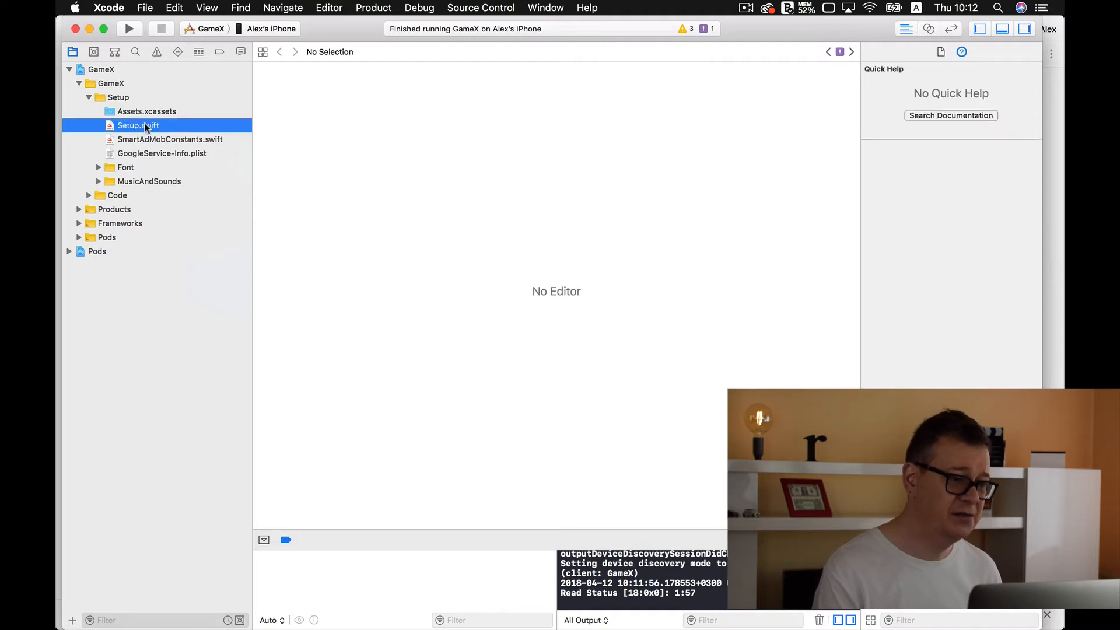
left_click(137, 124)
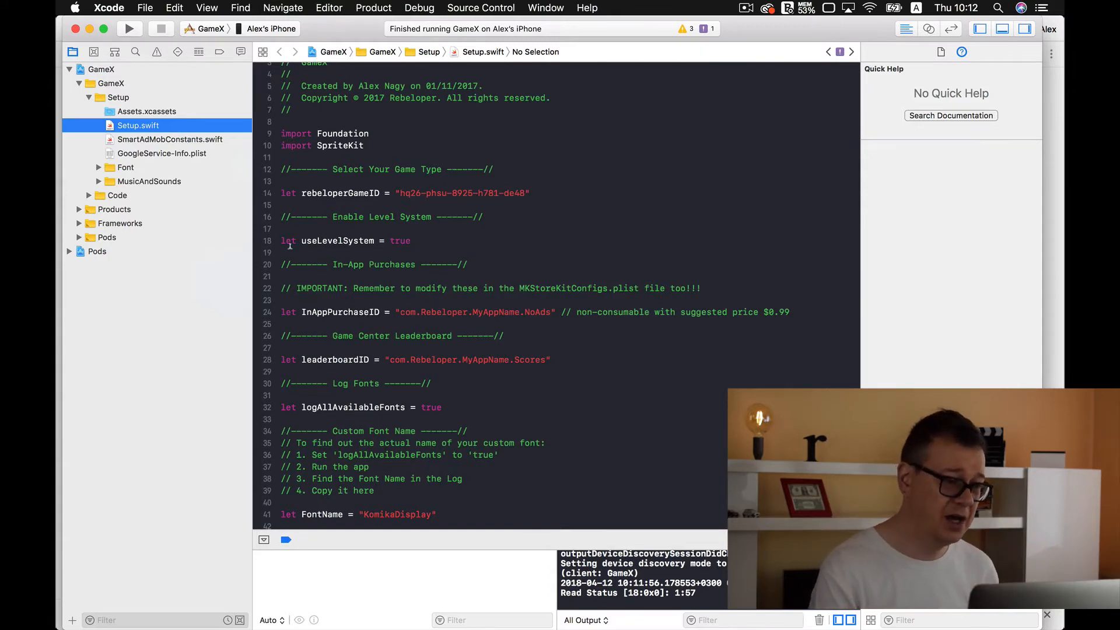
left_click(161, 153)
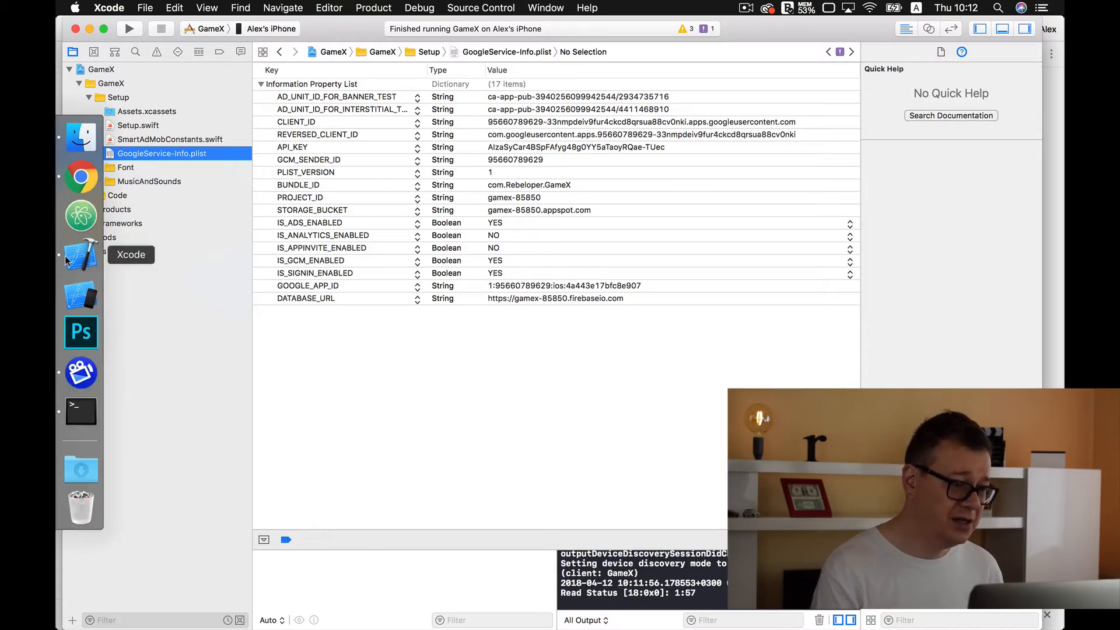
Go to google.com/admob in a new Chrome tab and sign in to the AdMob dashboard.
left_click(80, 176)
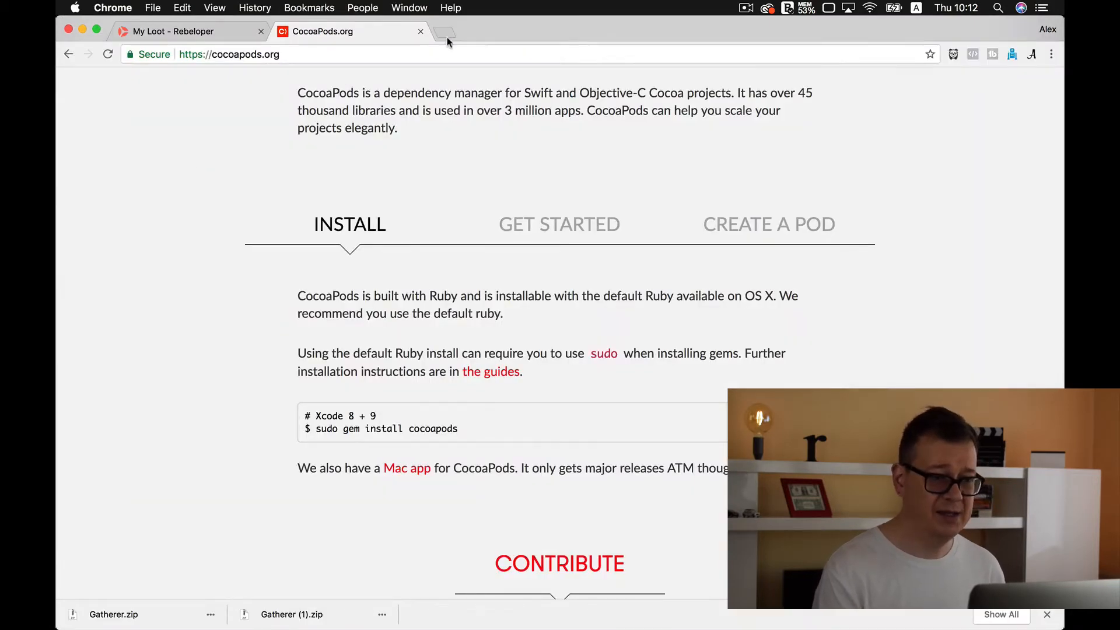
left_click(444, 32)
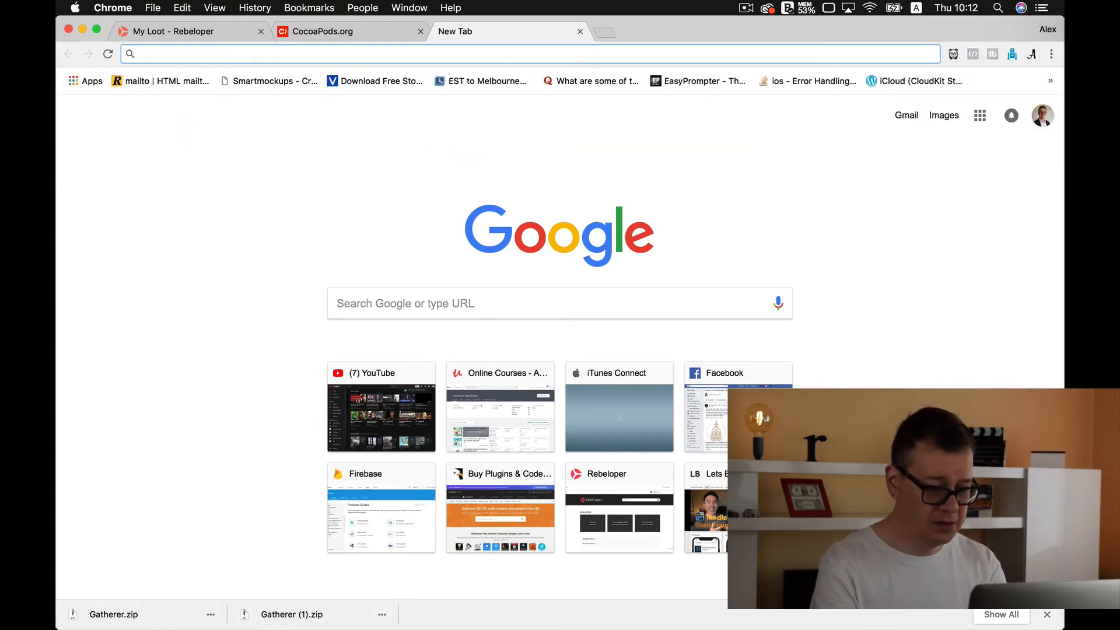
type("adm")
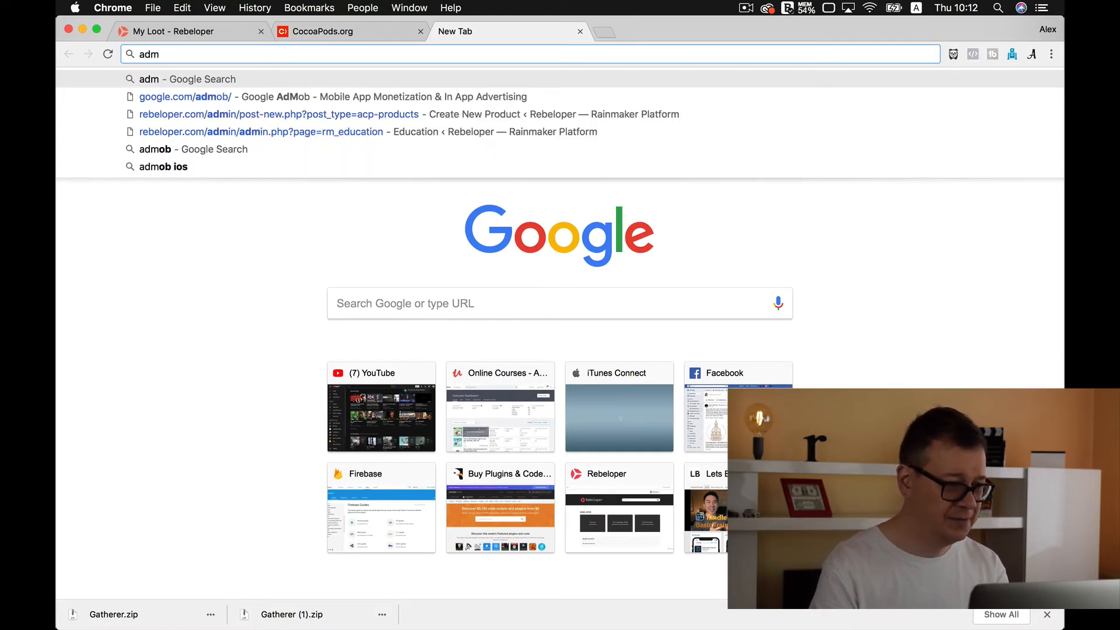
left_click(185, 97)
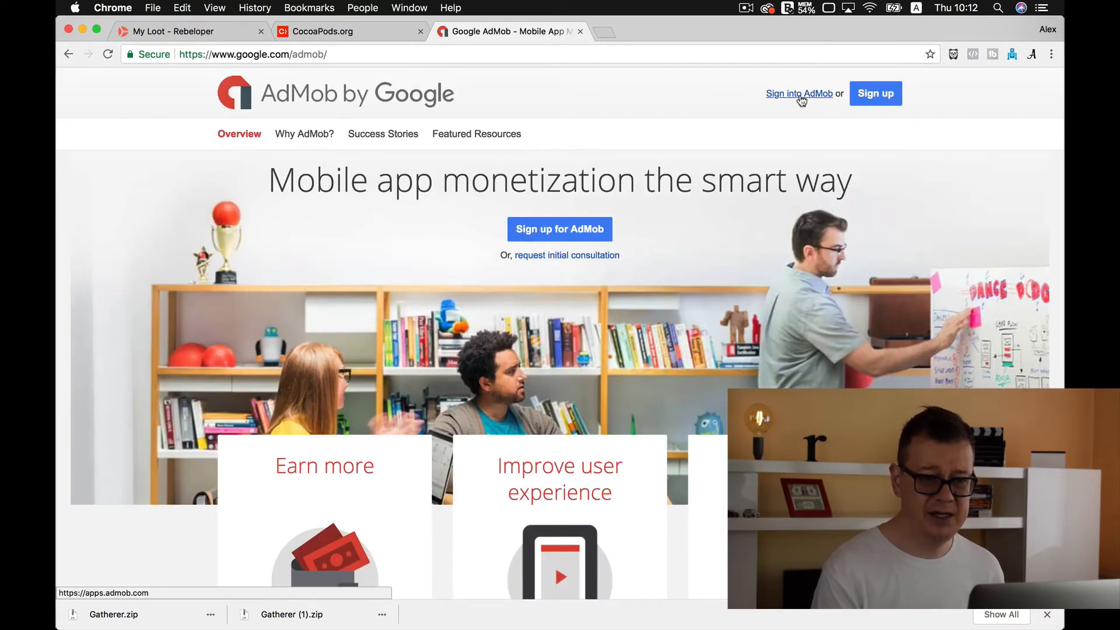
left_click(798, 94)
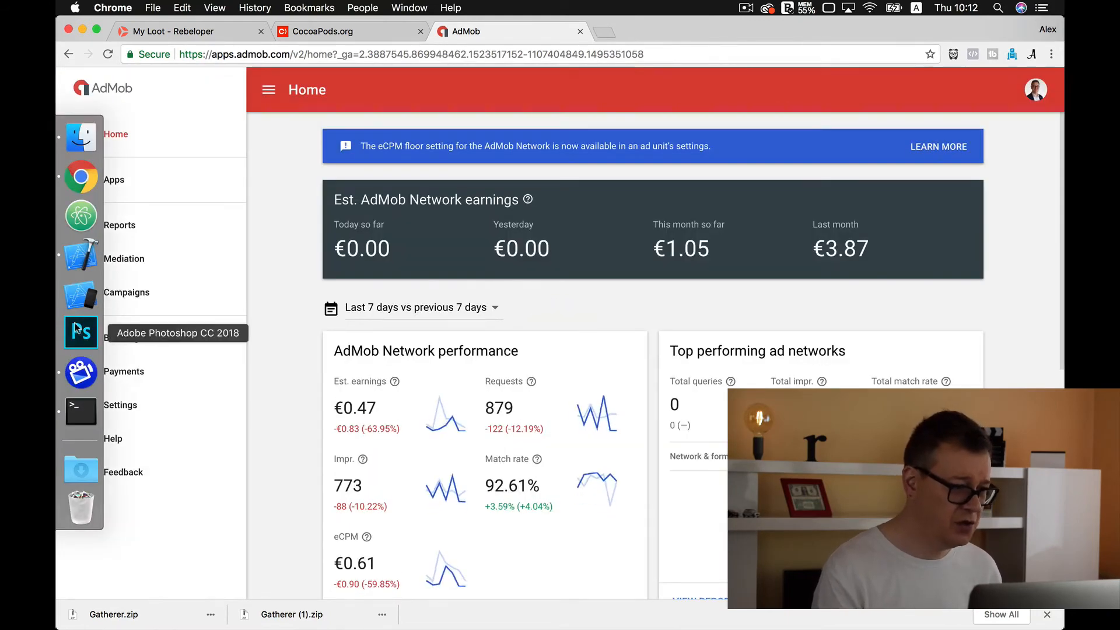
Return to Xcode and open Setup.swift showing the game ID and in-app purchase constants.
left_click(80, 255)
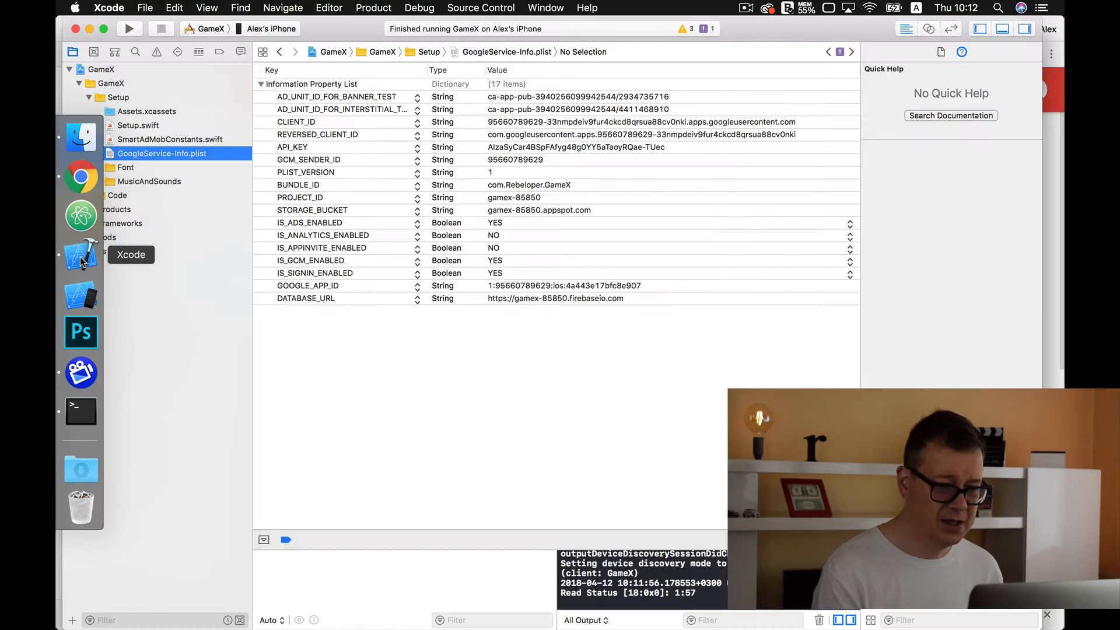
left_click(137, 124)
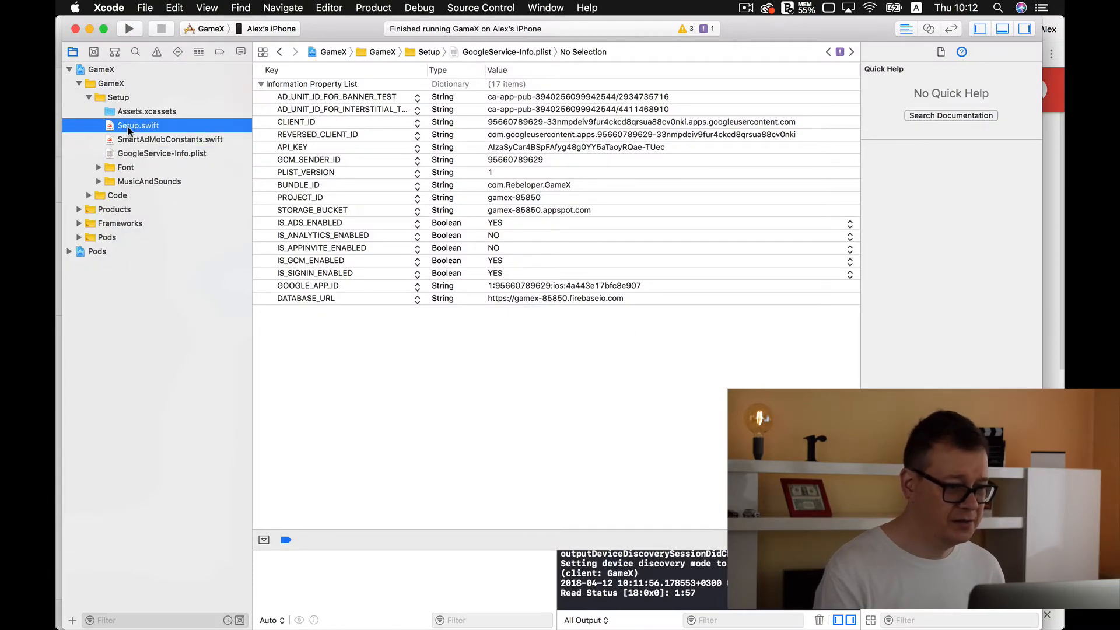
left_click(138, 125)
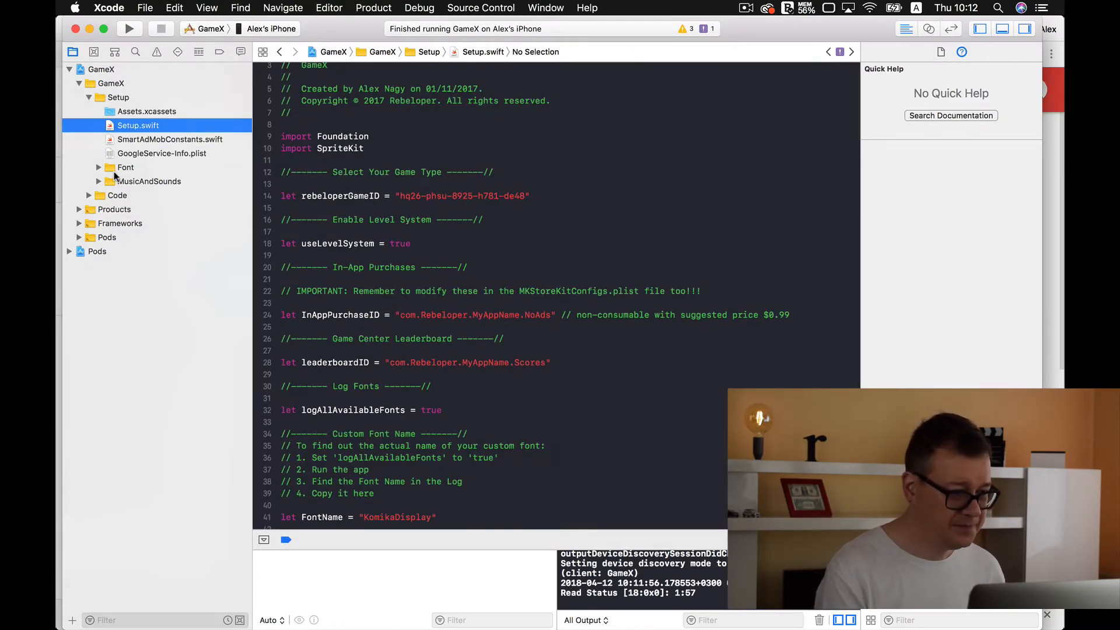
Review the adMobApplicationId and ad unit ID constants in SmartAdMobConstants.swift, then return to AdMob.
left_click(170, 139)
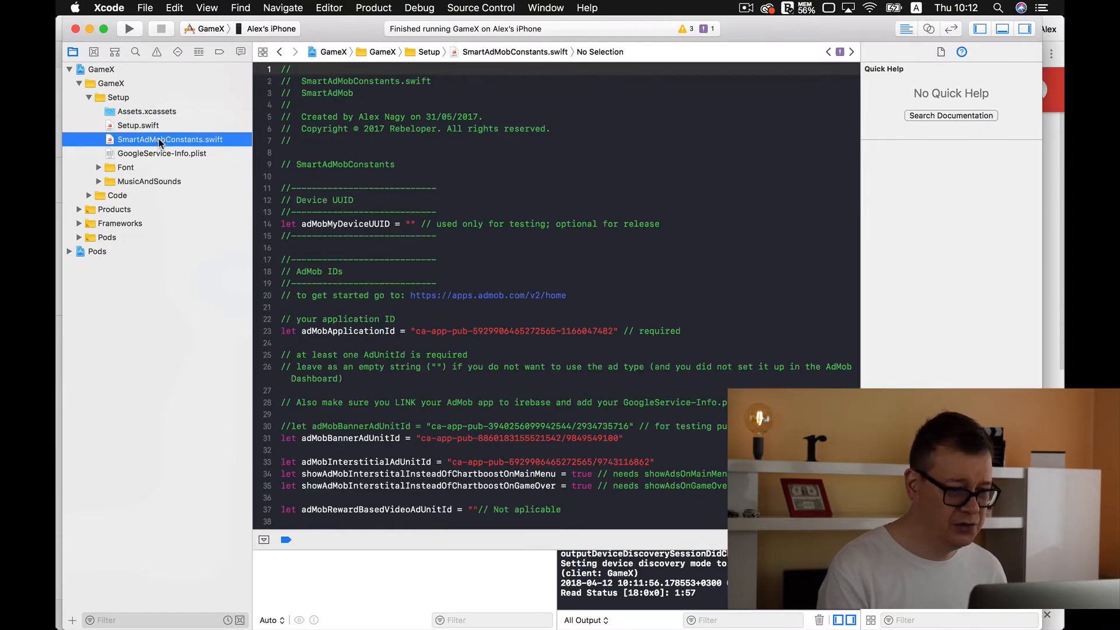
scroll("down", 3)
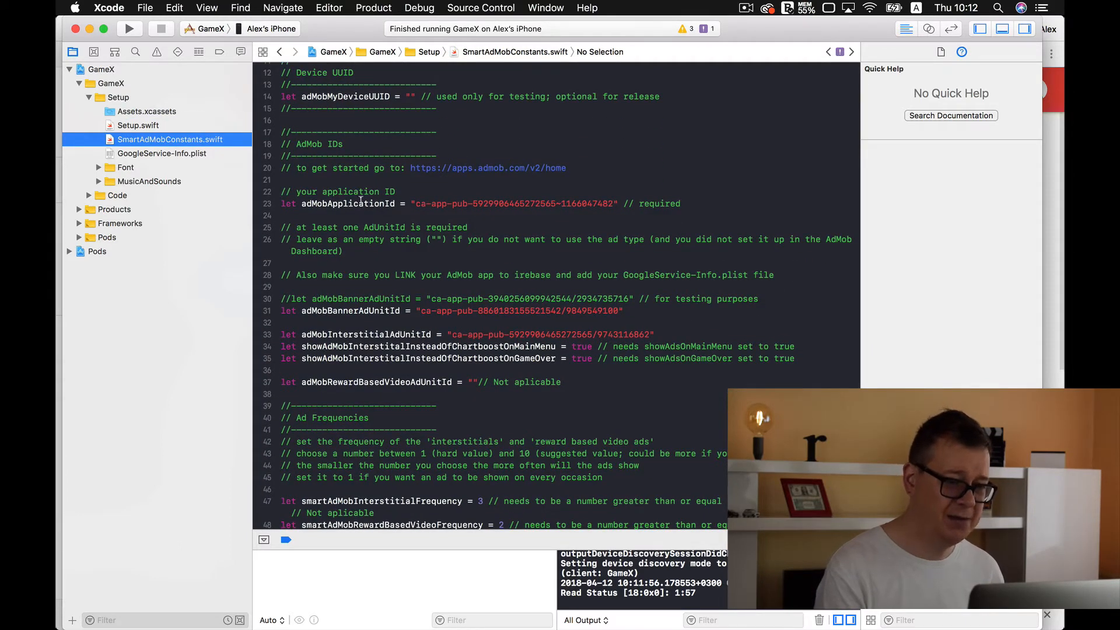
double_click(347, 203)
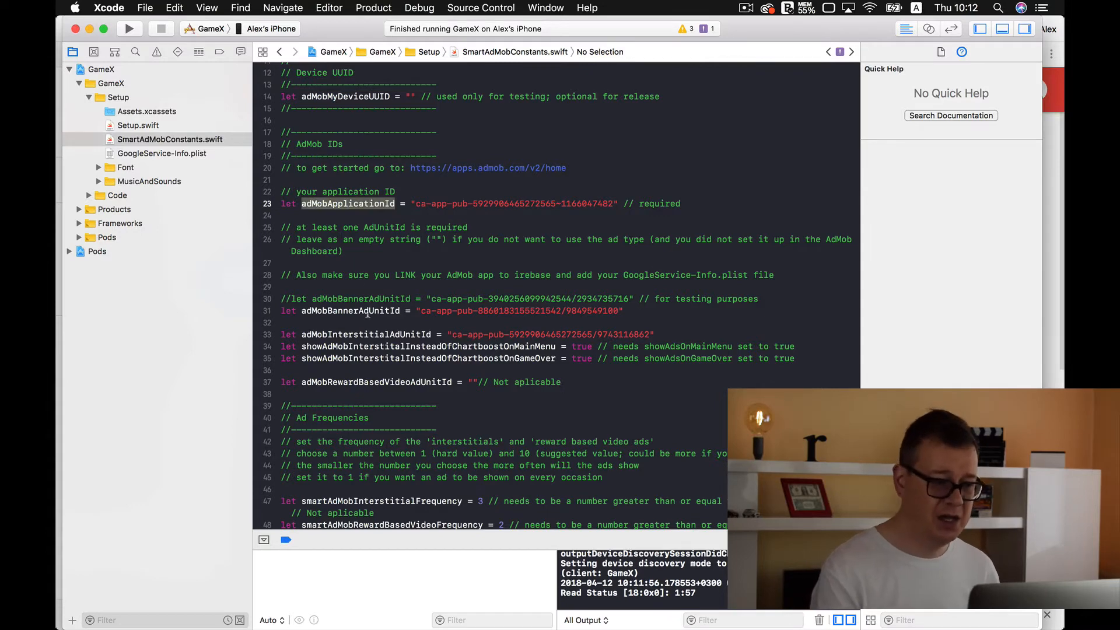
left_click(365, 335)
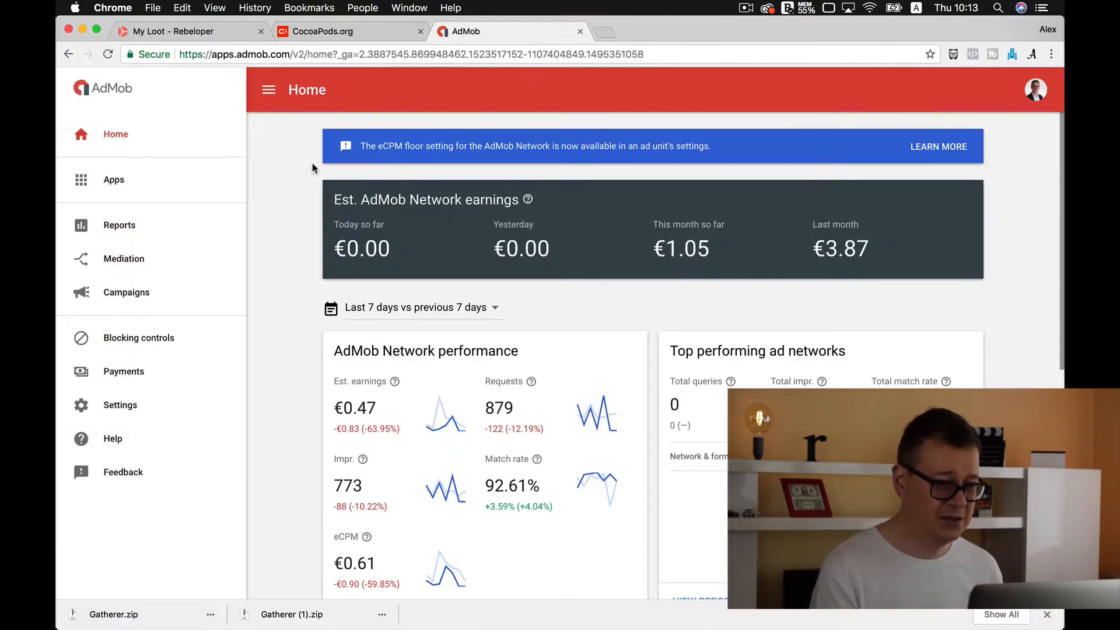
Add a new unpublished iOS app named ExampleGatherer to AdMob.
left_click(114, 179)
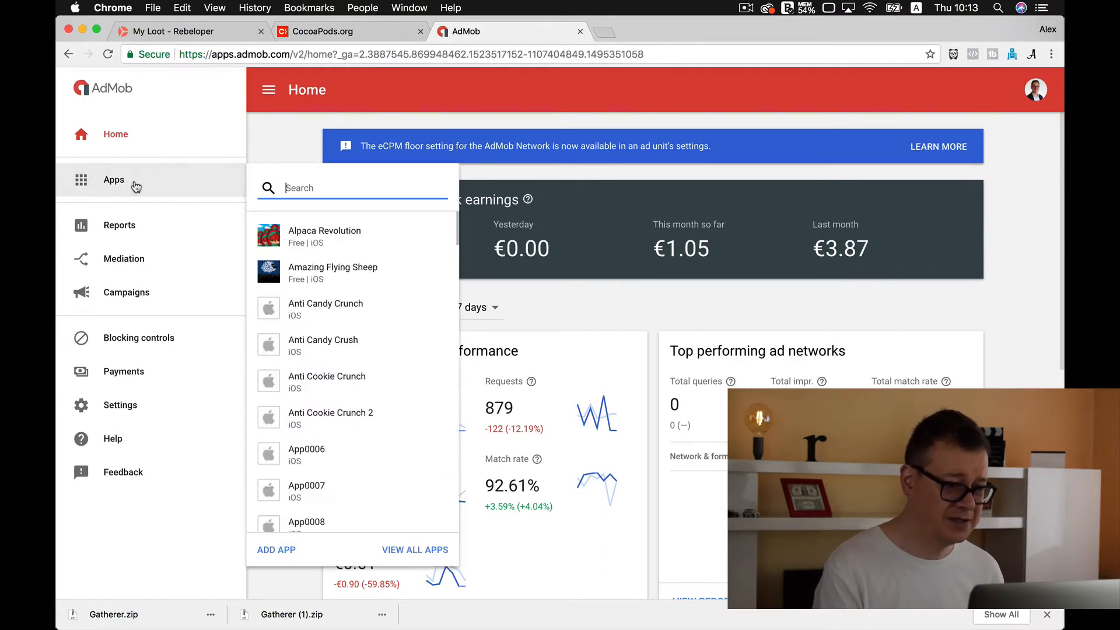
left_click(275, 549)
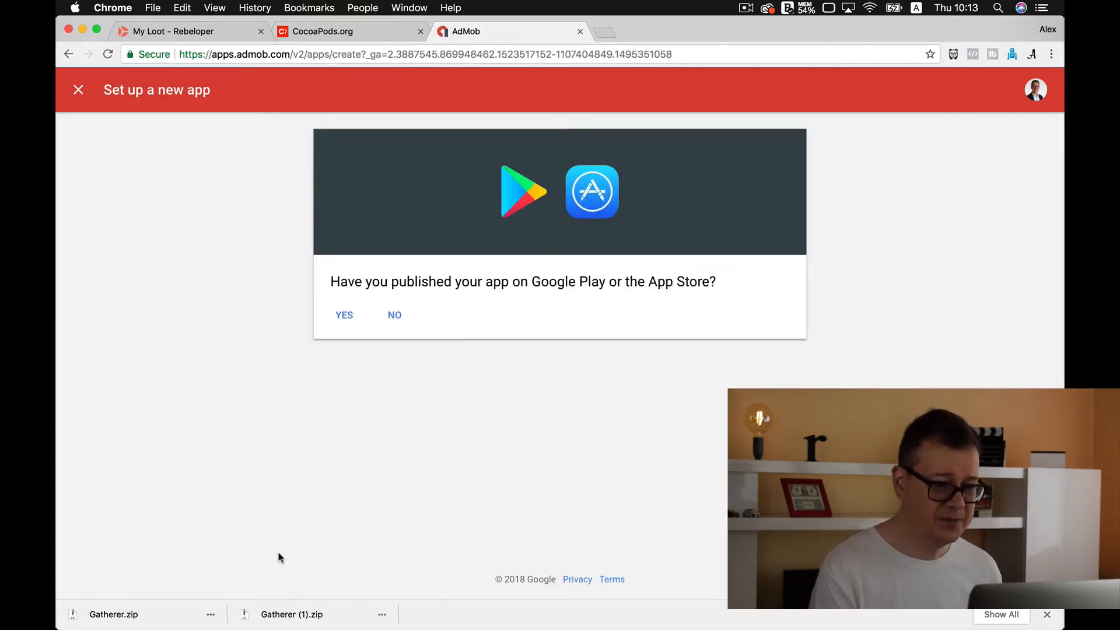
left_click(394, 315)
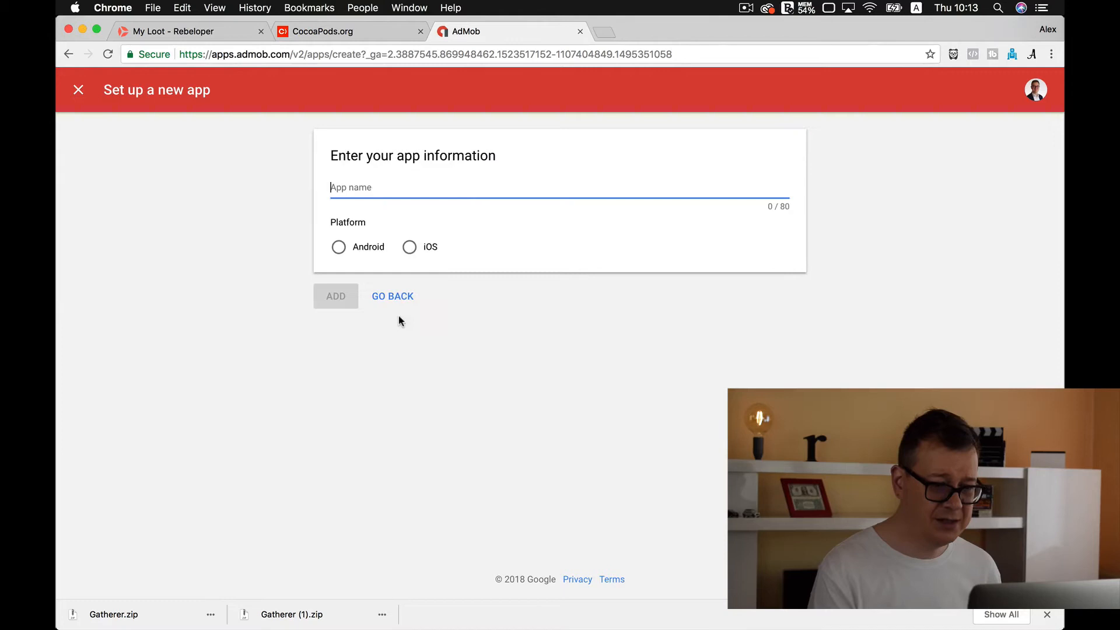
type("ExampleGatherer")
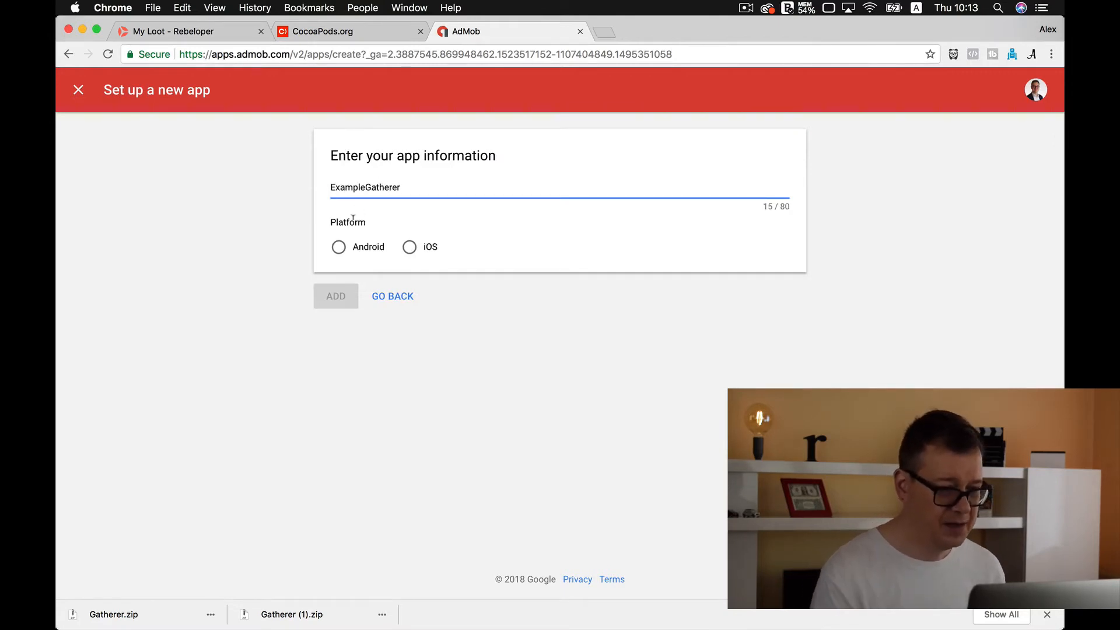
left_click(409, 249)
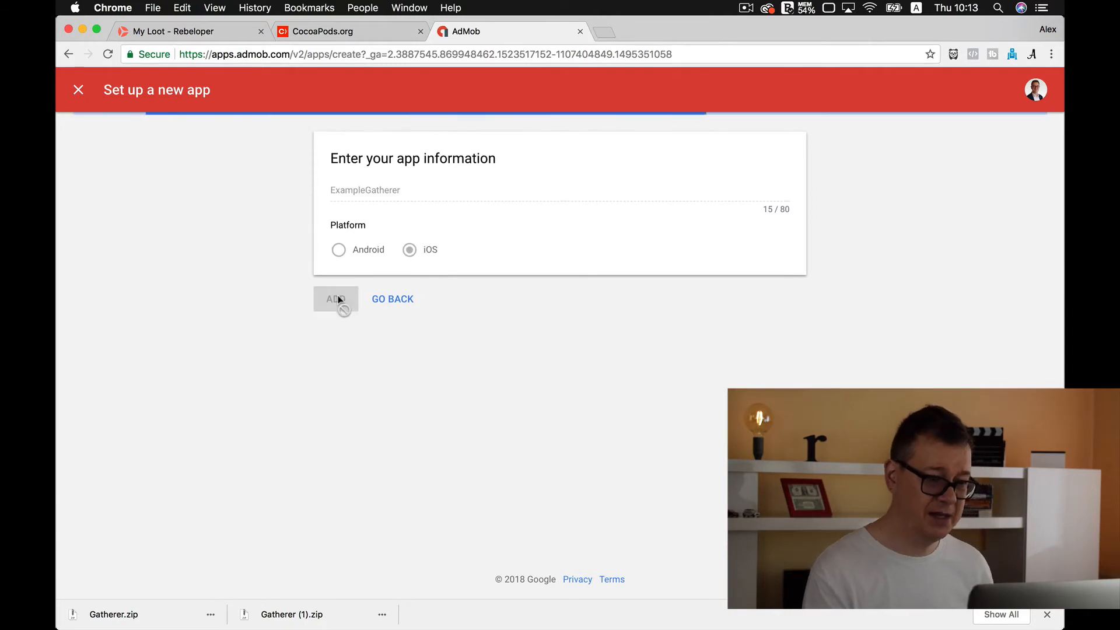
left_click(335, 298)
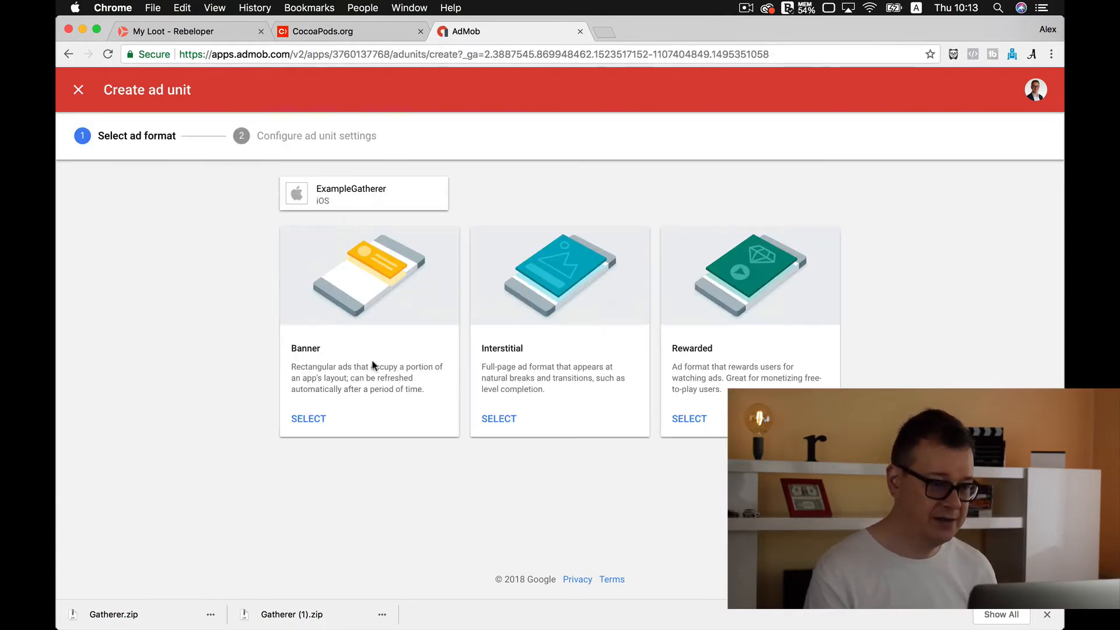
Create a Banner ad unit 'Top Banner' and an Interstitial ad unit 'Interstitial' for ExampleGatherer.
left_click(308, 419)
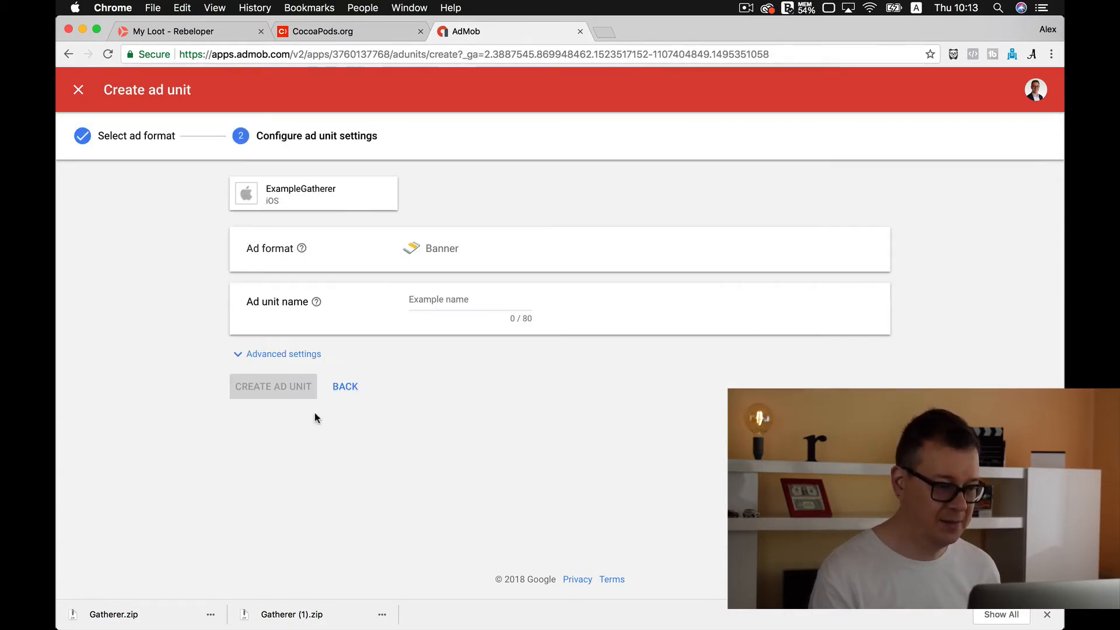
type("Top Banner")
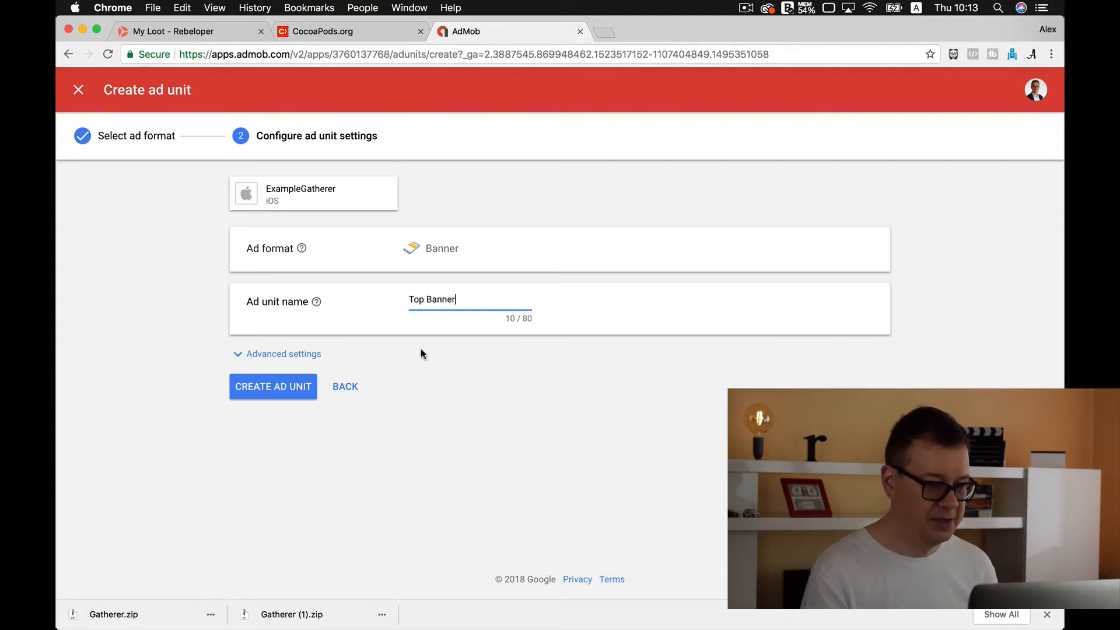
left_click(345, 386)
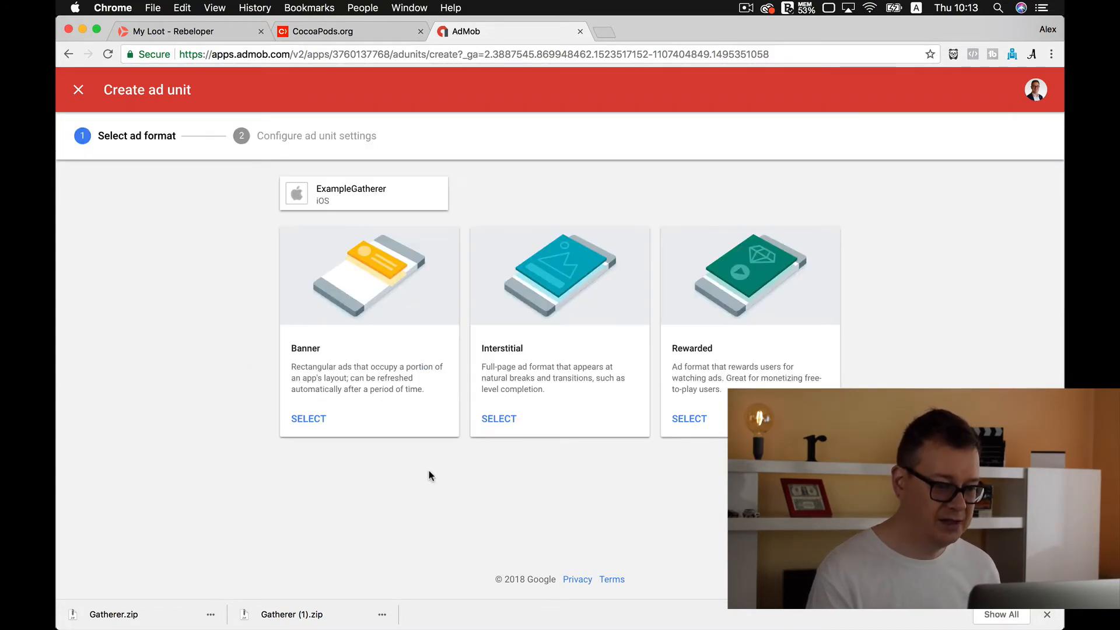
left_click(498, 419)
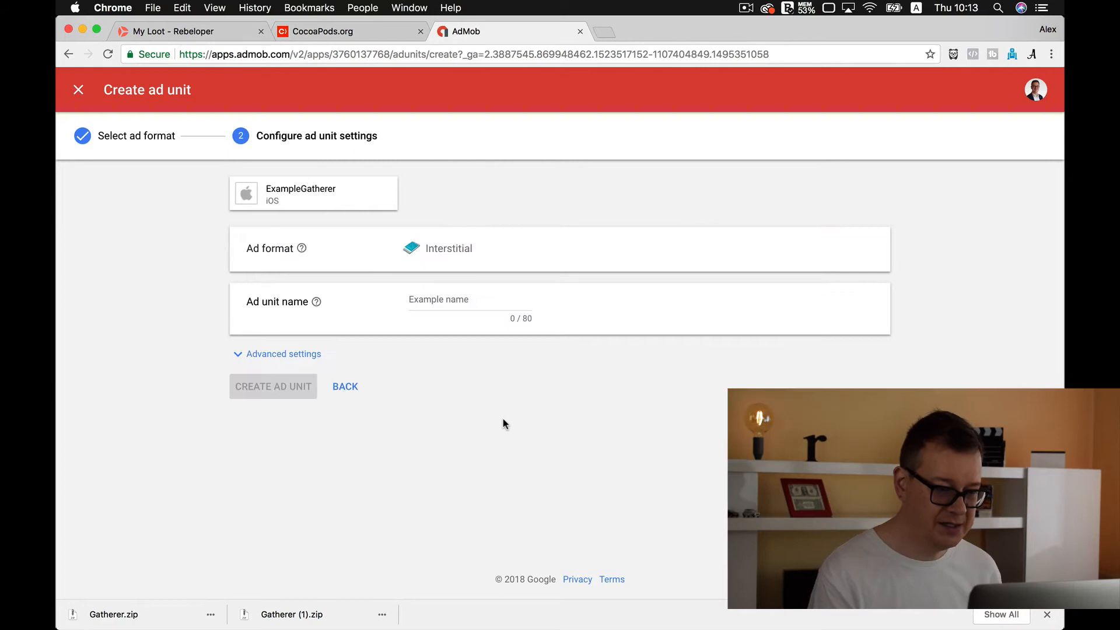
type("Interstit")
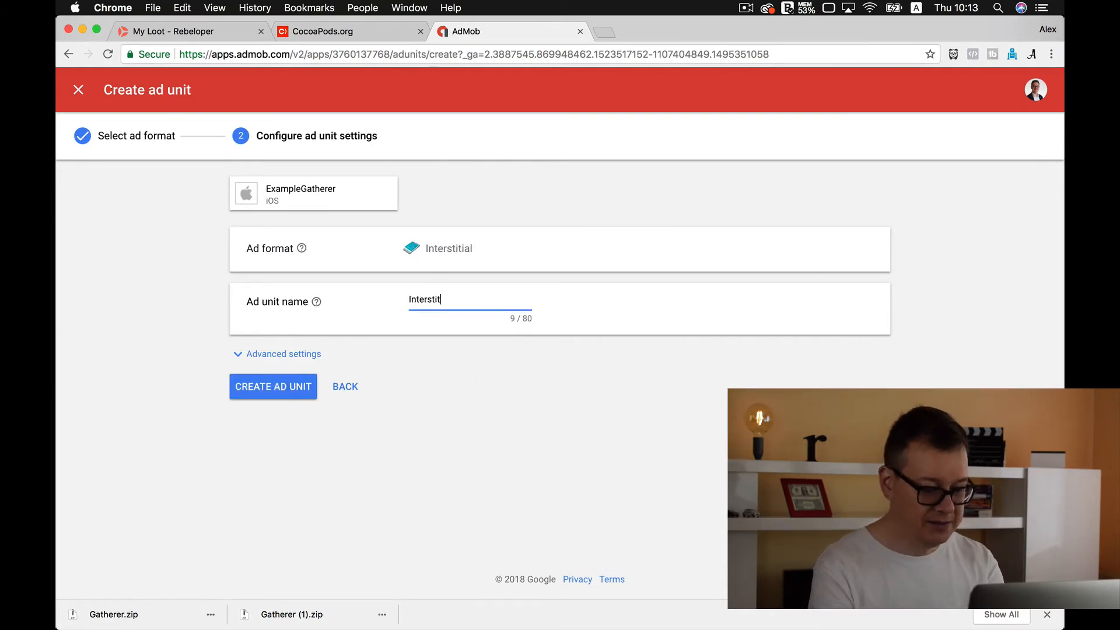
left_click(273, 386)
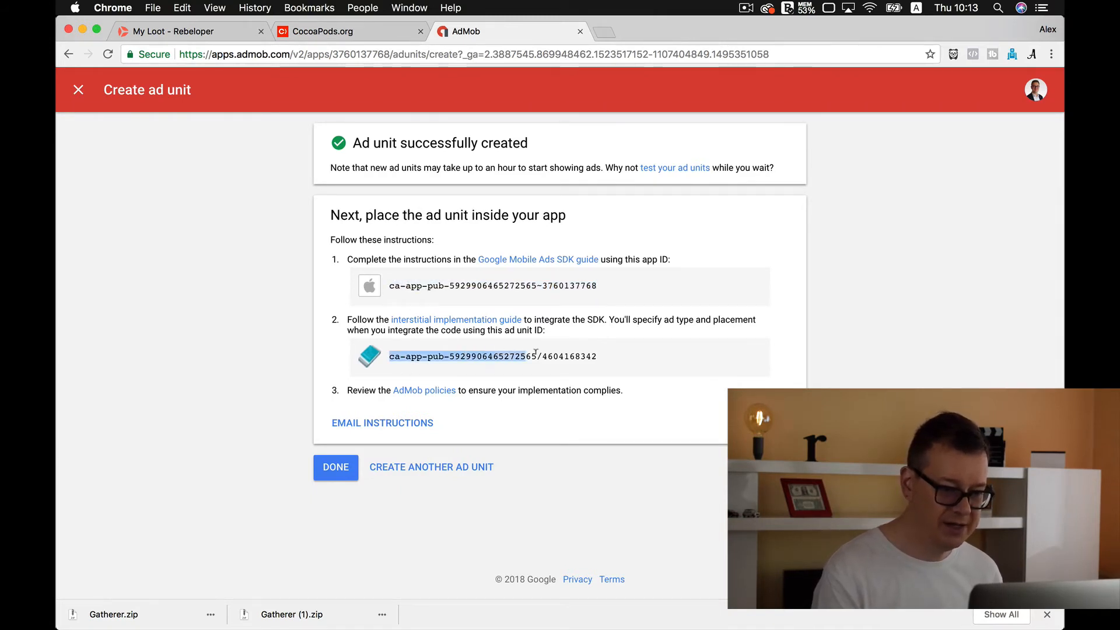
left_click(335, 466)
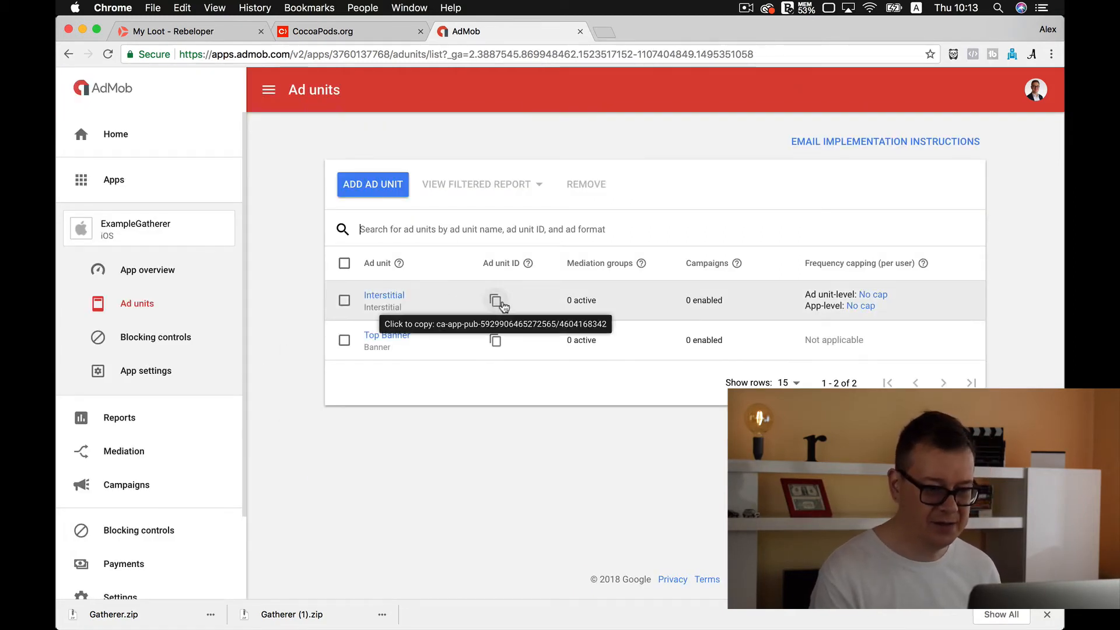
mouse_move(499, 344)
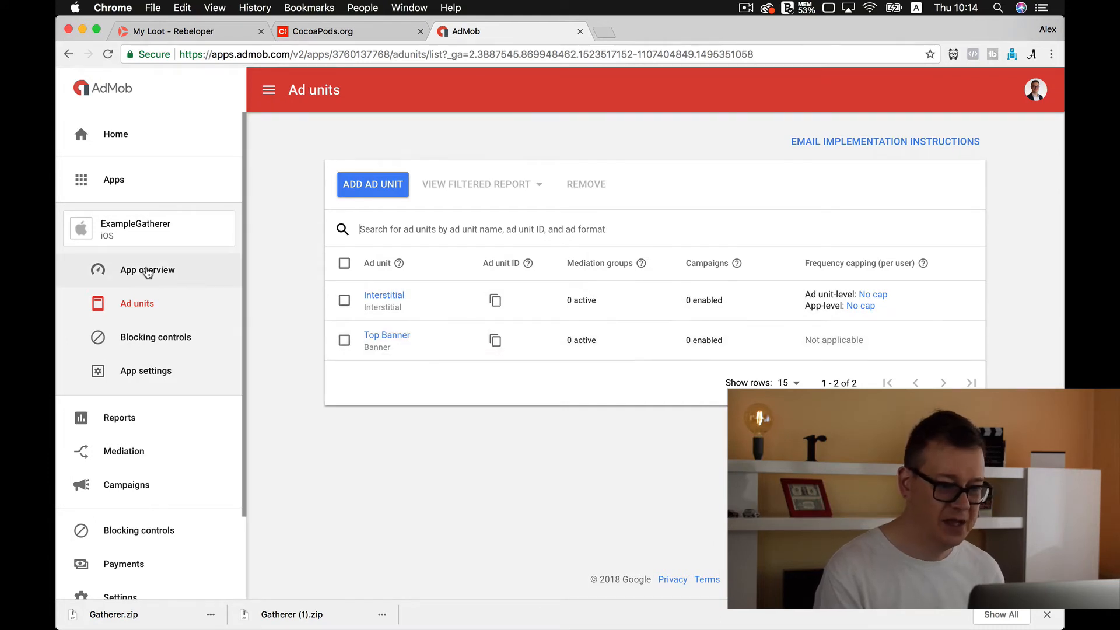
Go to ExampleGatherer's App overview and then its App settings page in AdMob.
left_click(147, 270)
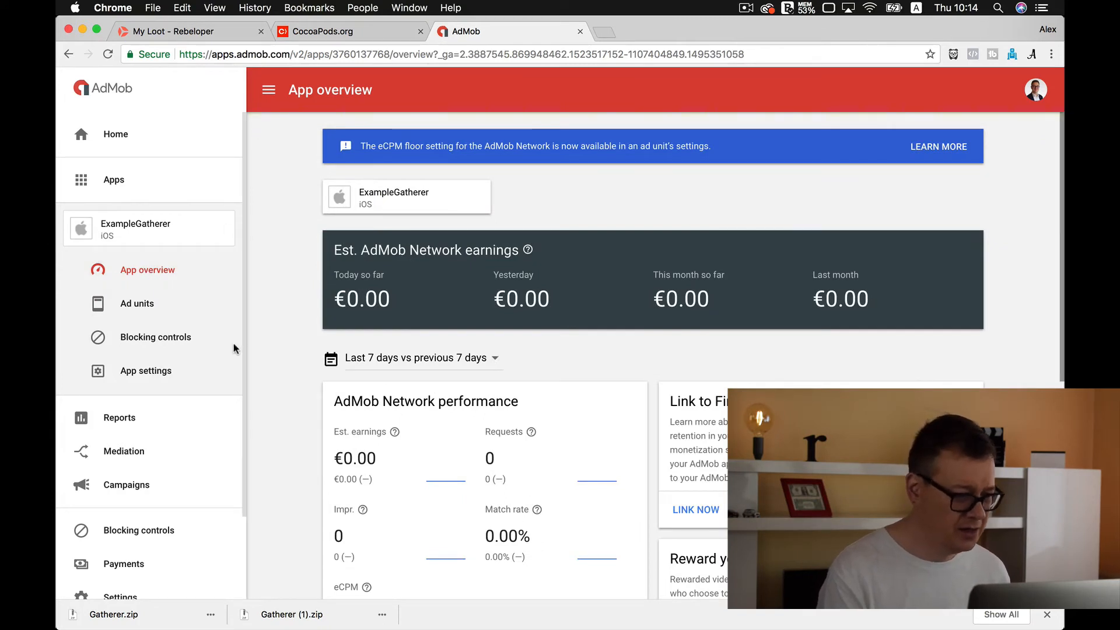
left_click(145, 370)
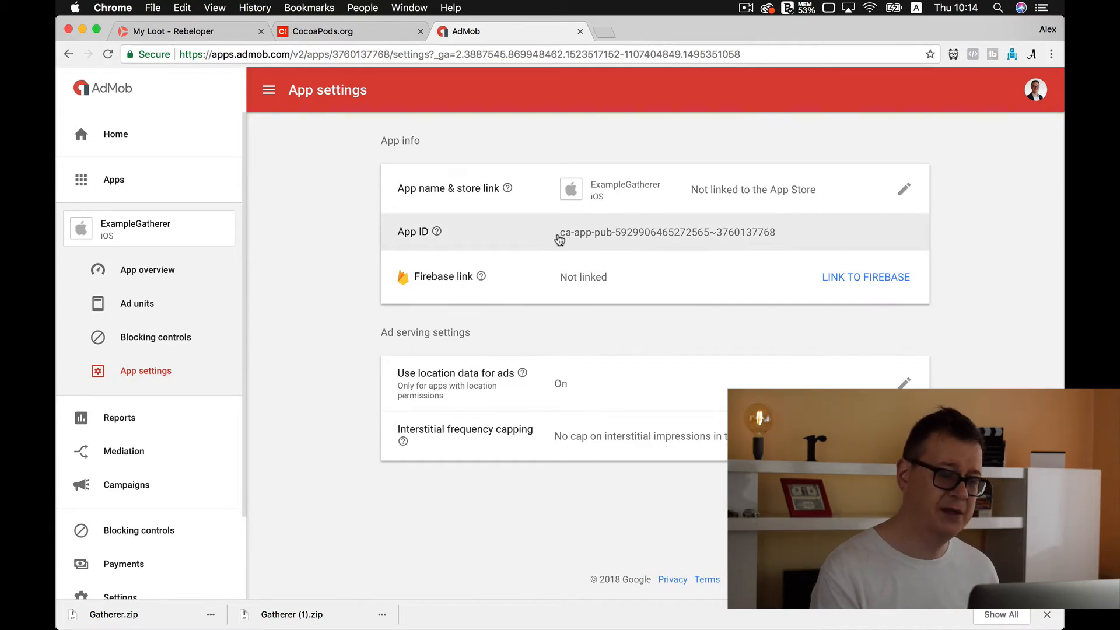
mouse_move(463, 269)
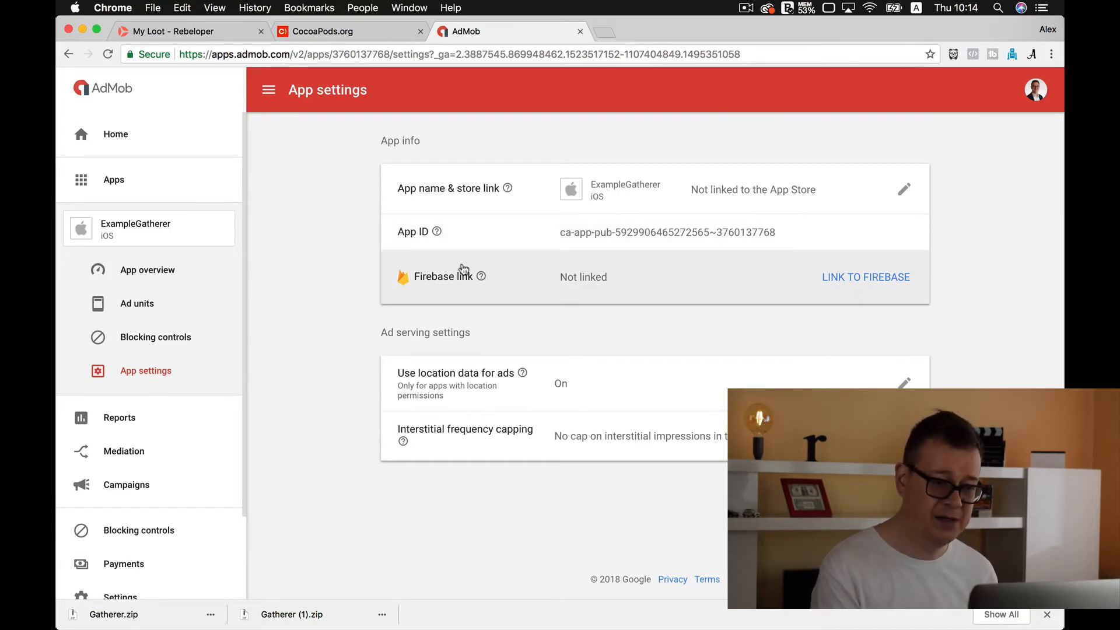
mouse_move(616, 273)
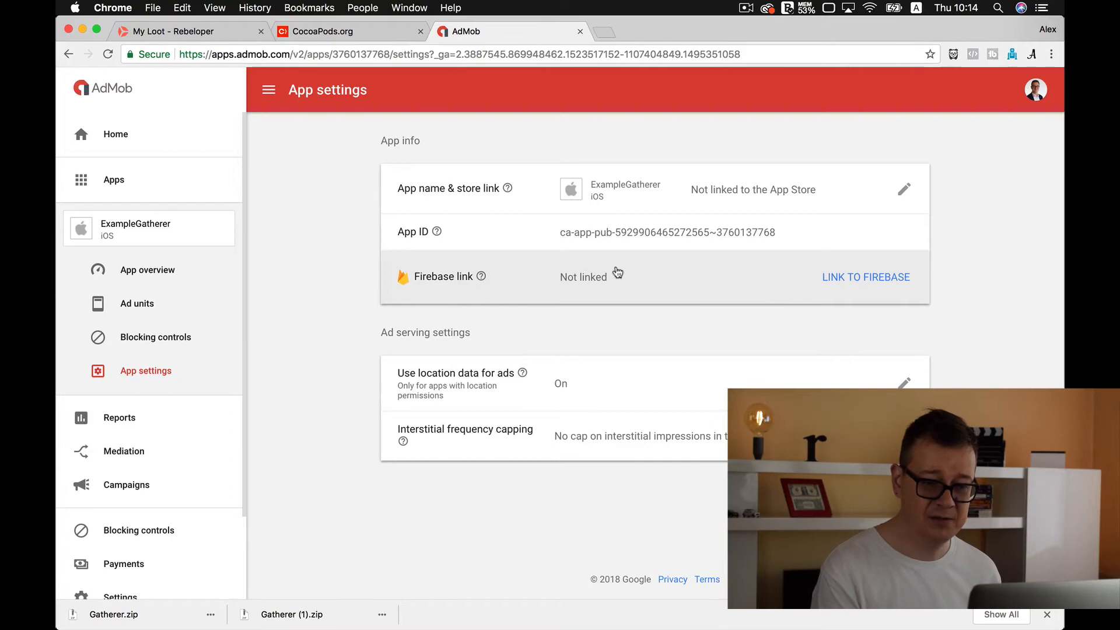
mouse_move(860, 283)
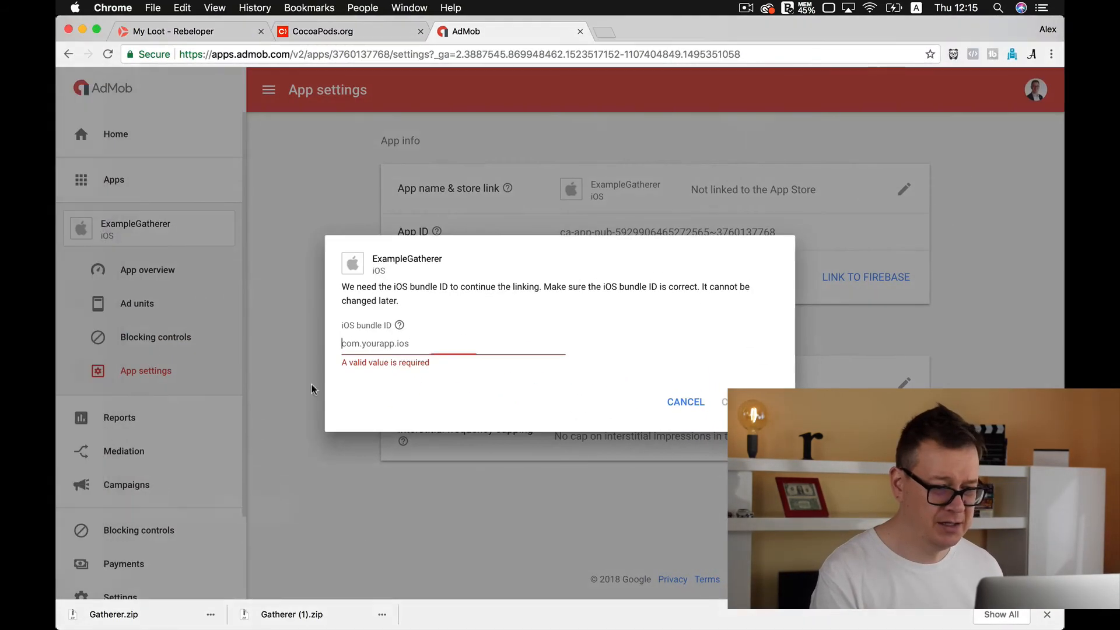
Link bundle com.Rebeloper.GameX2 to new Firebase project ExampleGatehrer and download its GoogleService-Info config.
type("com.Rebeloper.GameX2")
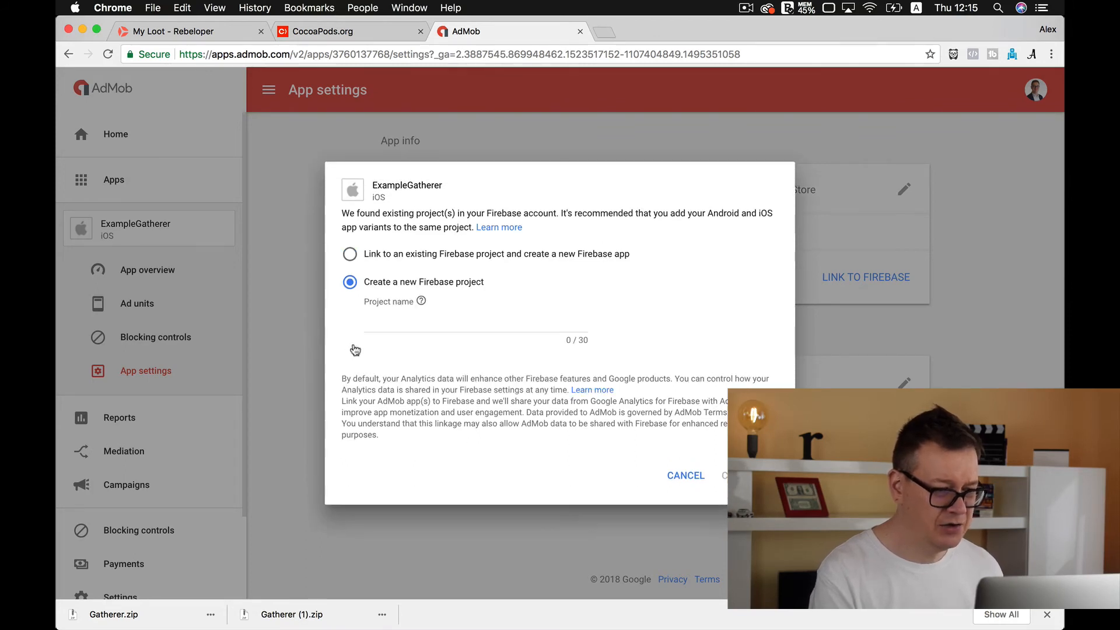
left_click(471, 314)
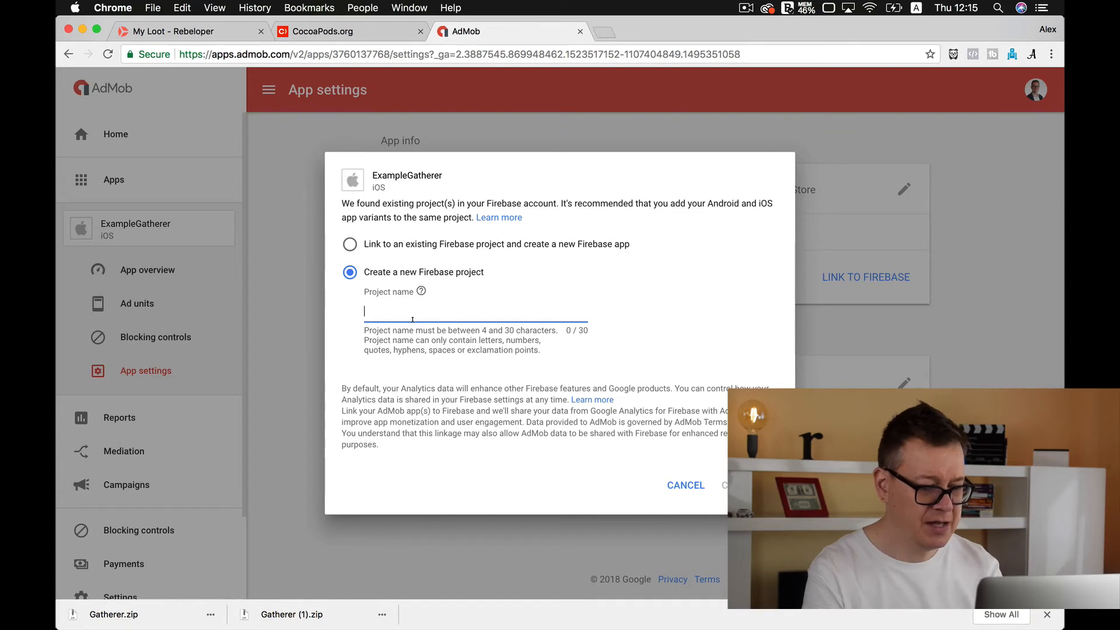
type("ExampleGatehrer")
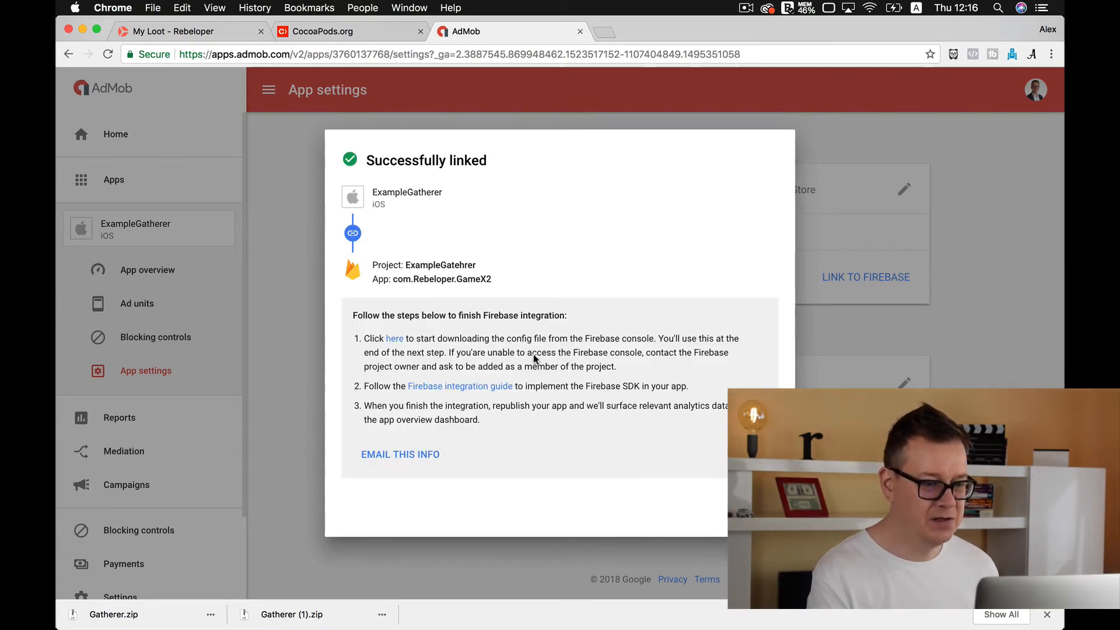
mouse_move(394, 338)
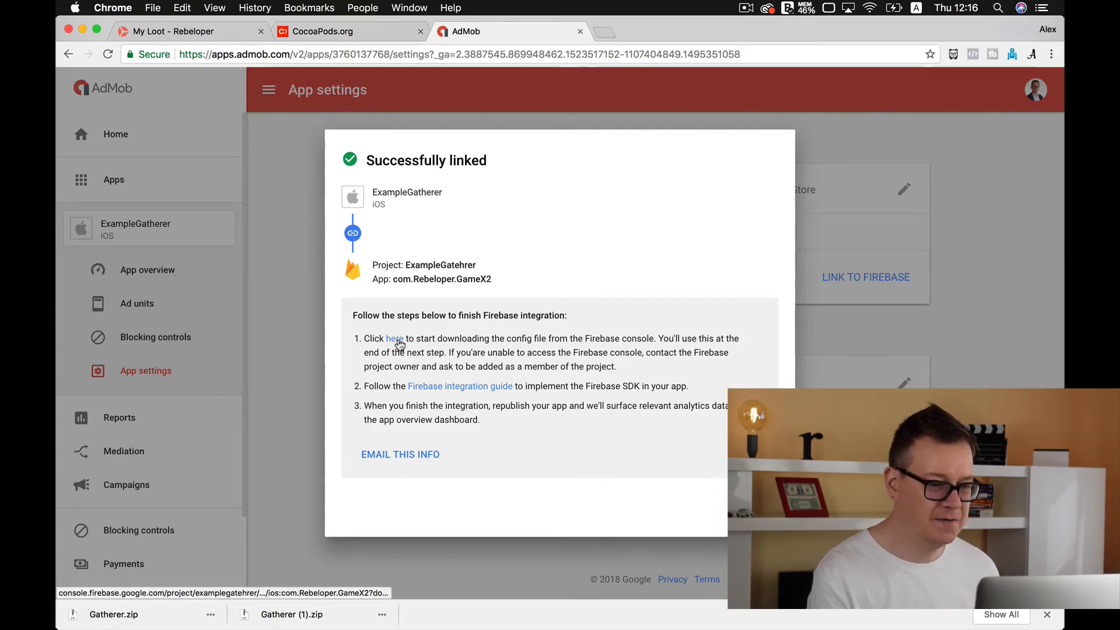
left_click(395, 338)
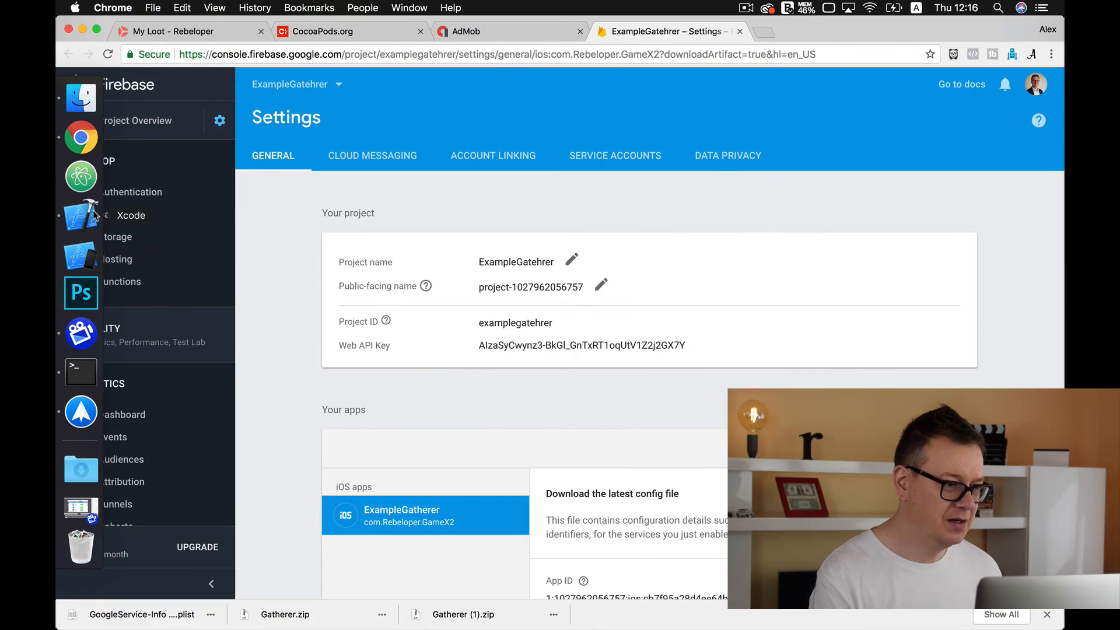
Trash the old GoogleService-Info.plist from the Setup group and add the downloaded config to GameX.
left_click(80, 215)
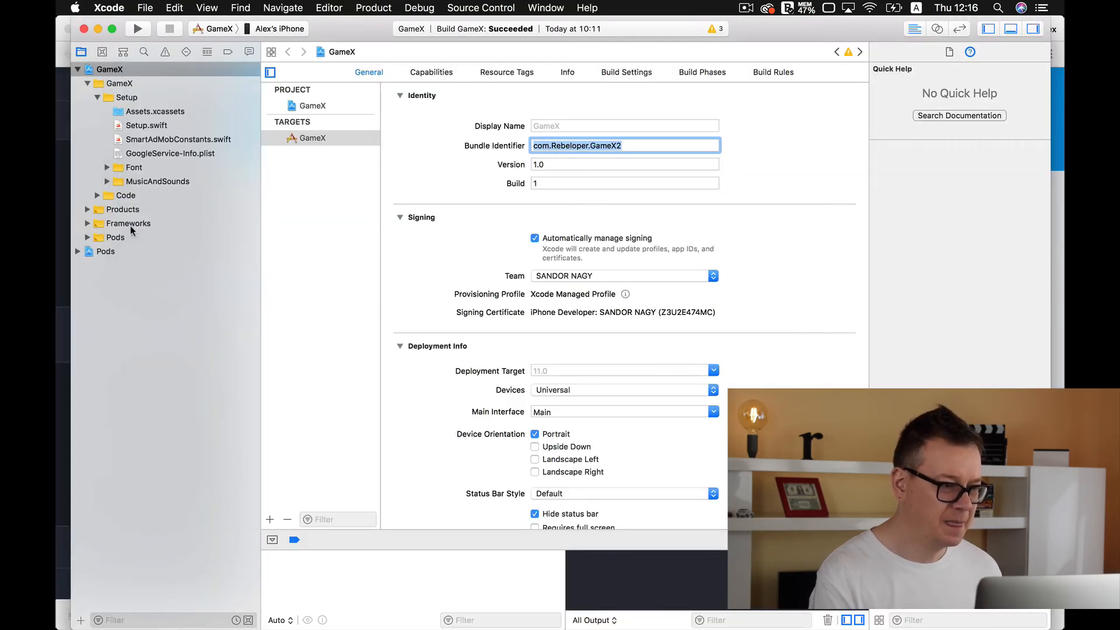
right_click(169, 153)
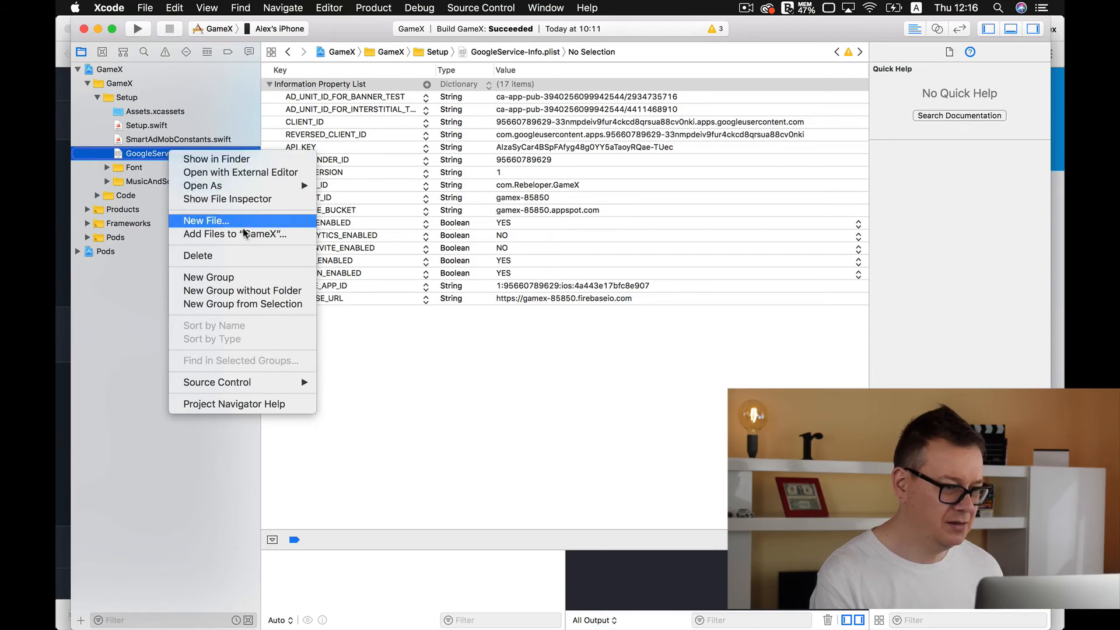
left_click(198, 255)
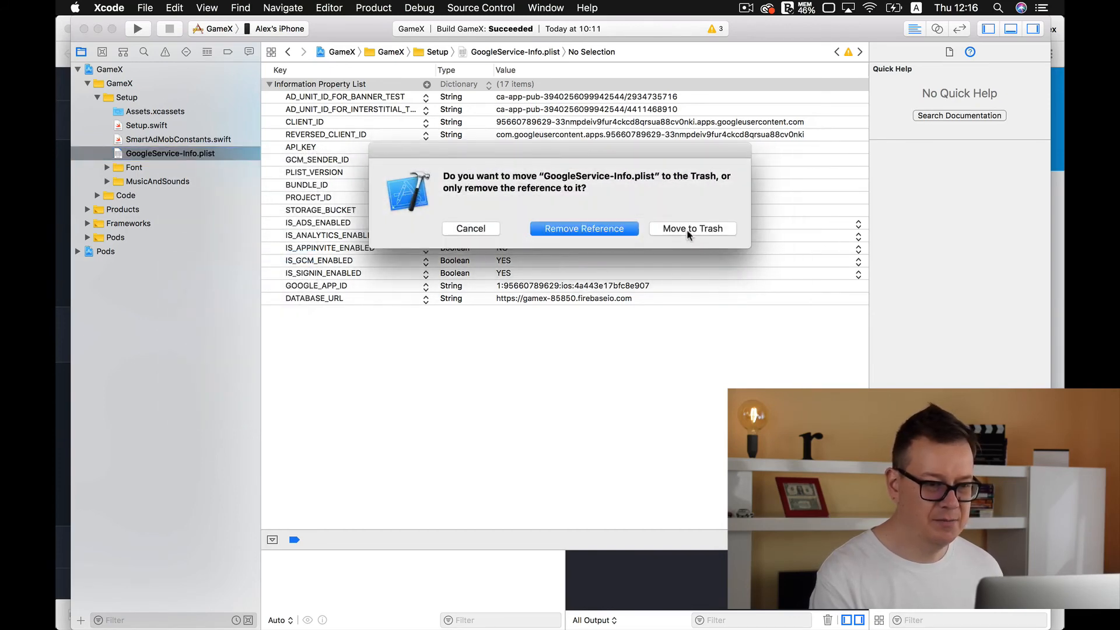
left_click(583, 229)
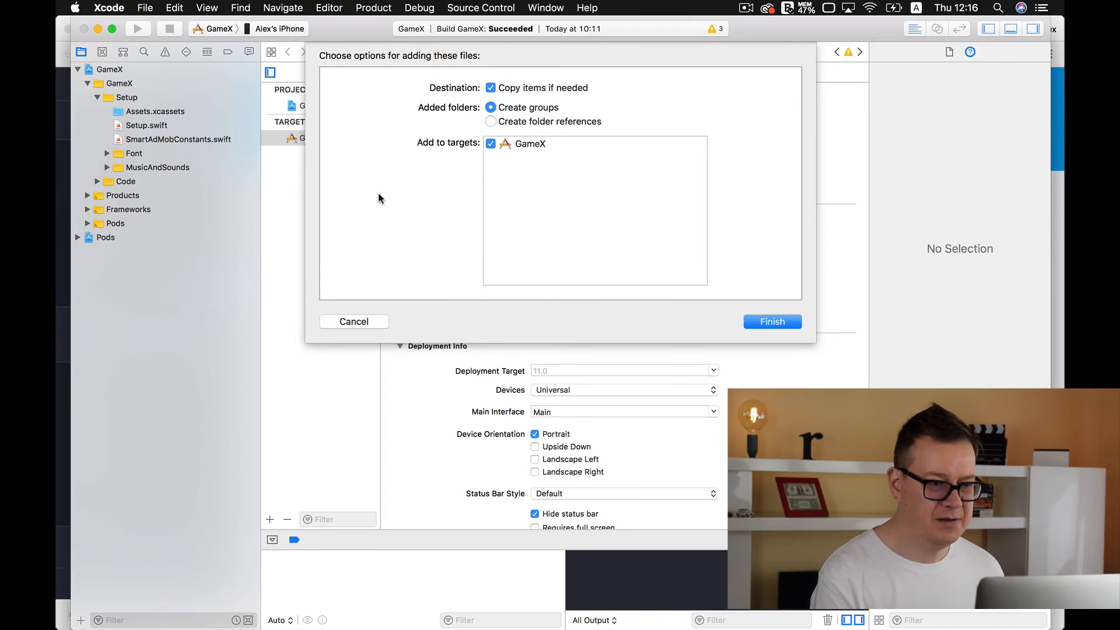
mouse_move(563, 100)
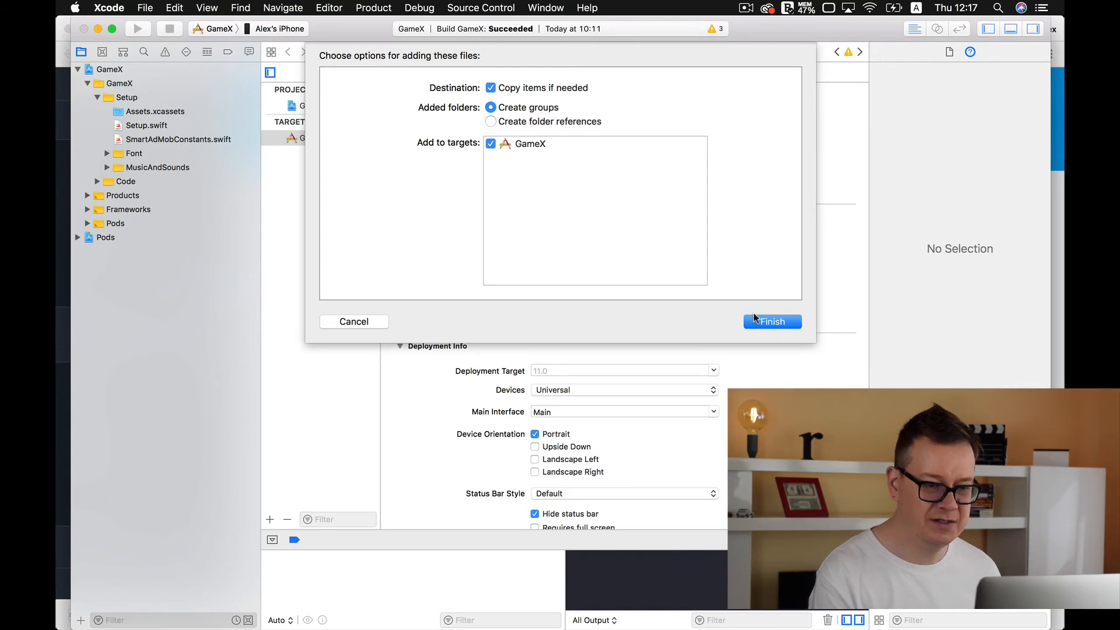
left_click(772, 322)
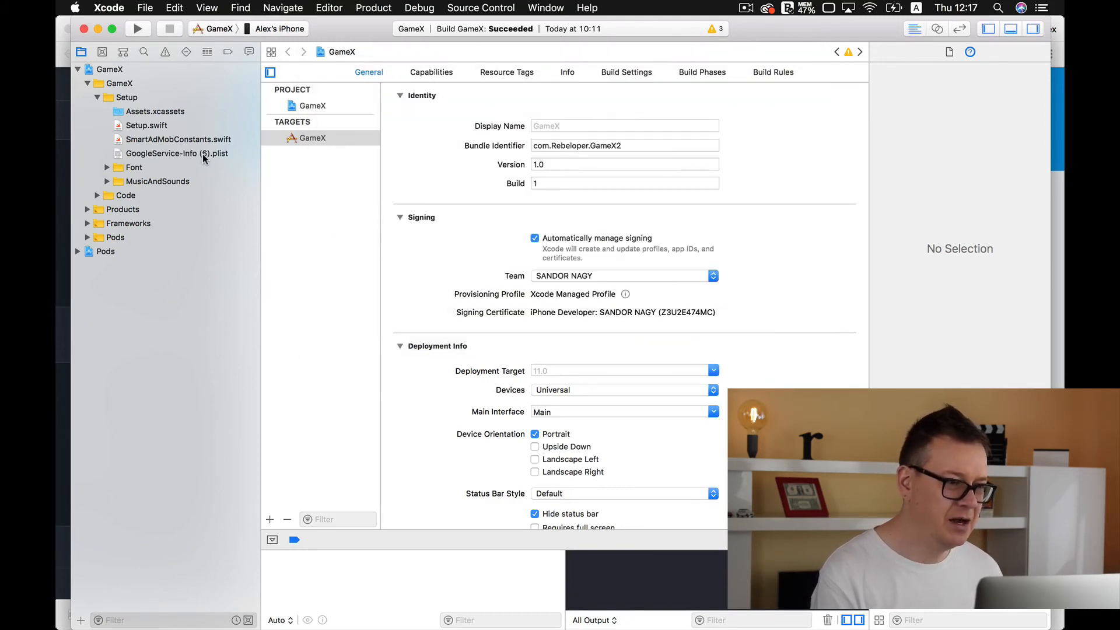
Rename the added config file to GoogleService-Info.plist, dropping the ' (6)' suffix.
left_click(177, 154)
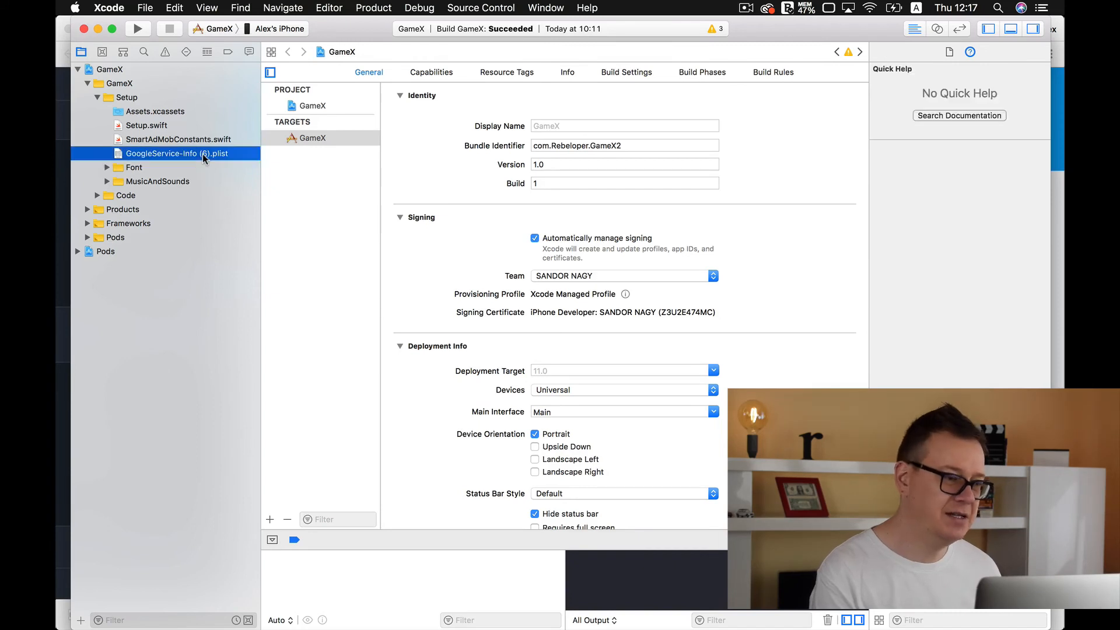
left_click(177, 154)
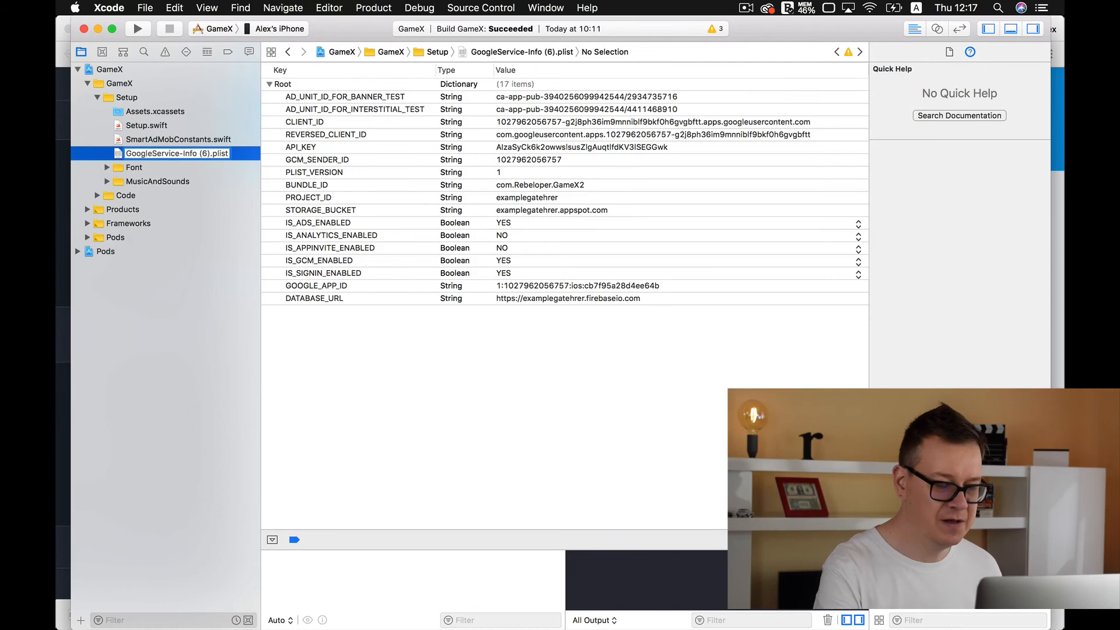
double_click(177, 153)
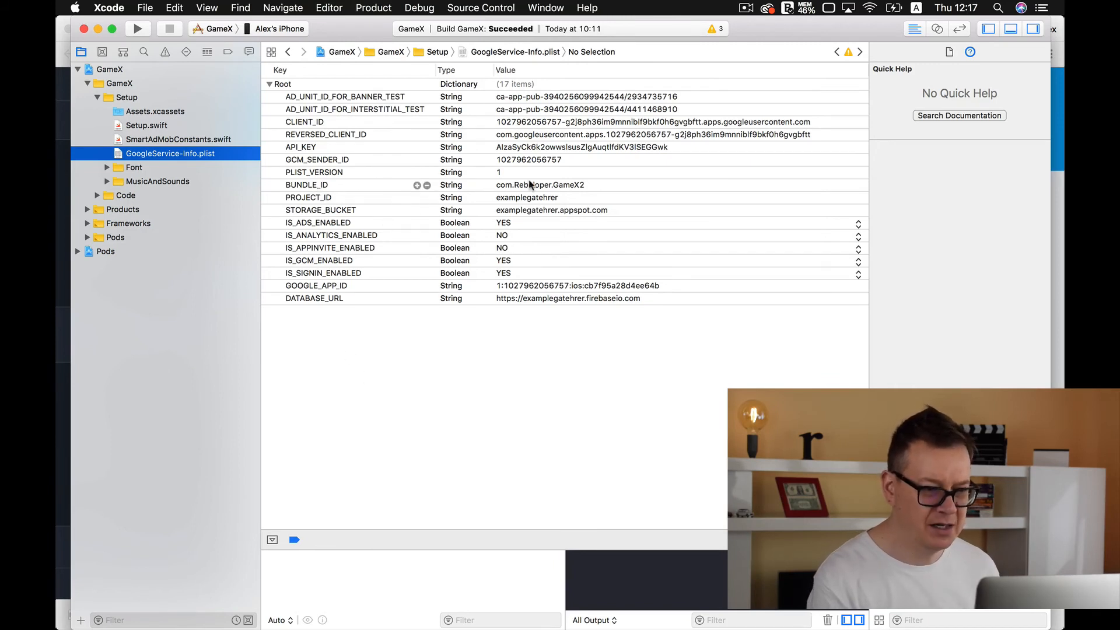
mouse_move(585, 187)
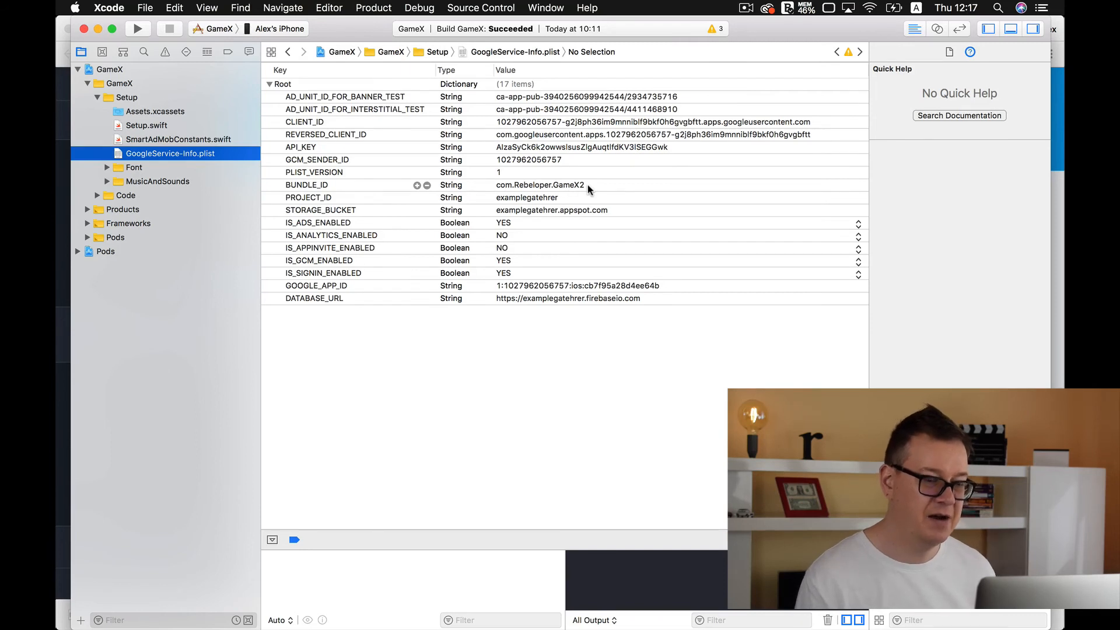
mouse_move(299, 366)
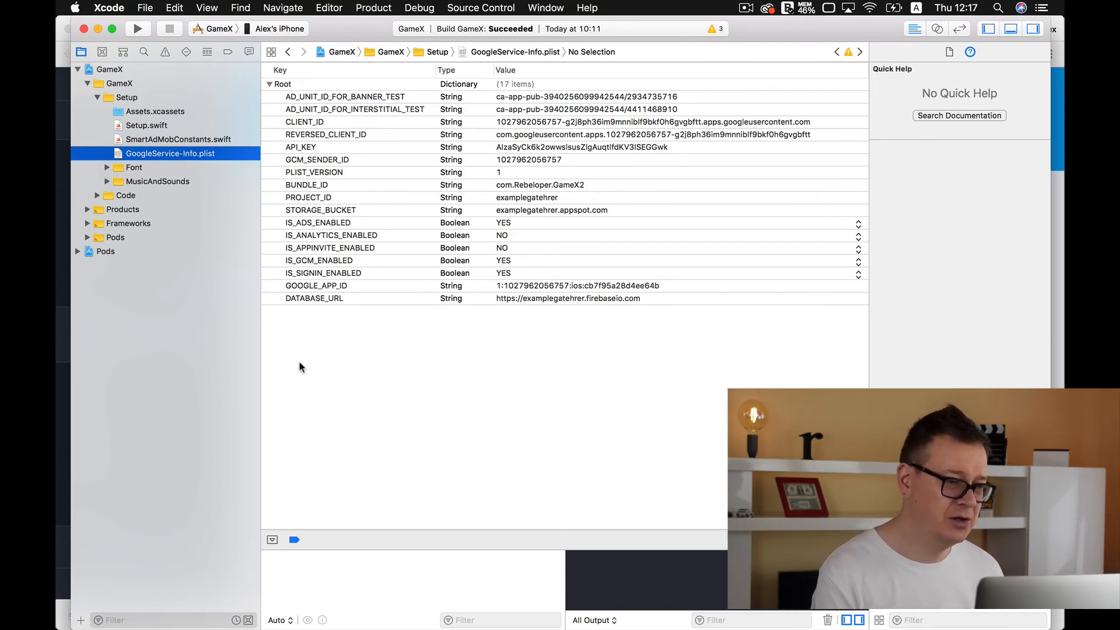
mouse_move(183, 216)
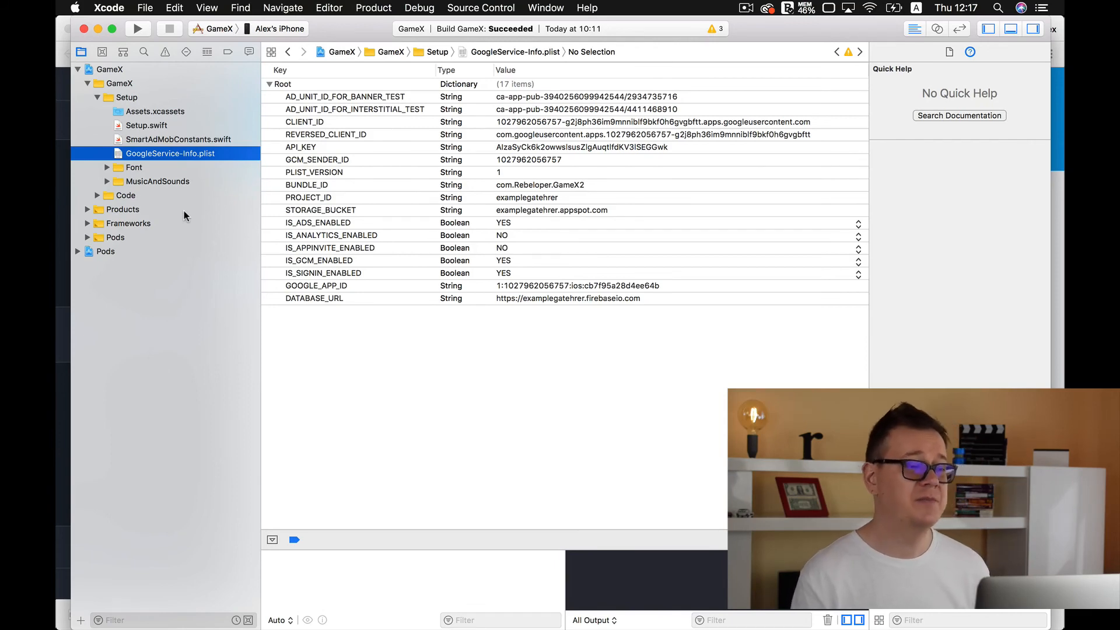
Return to SmartAdMobConstants.swift in the Setup group after checking BUNDLE_ID com.Rebeloper.GameX2.
left_click(145, 125)
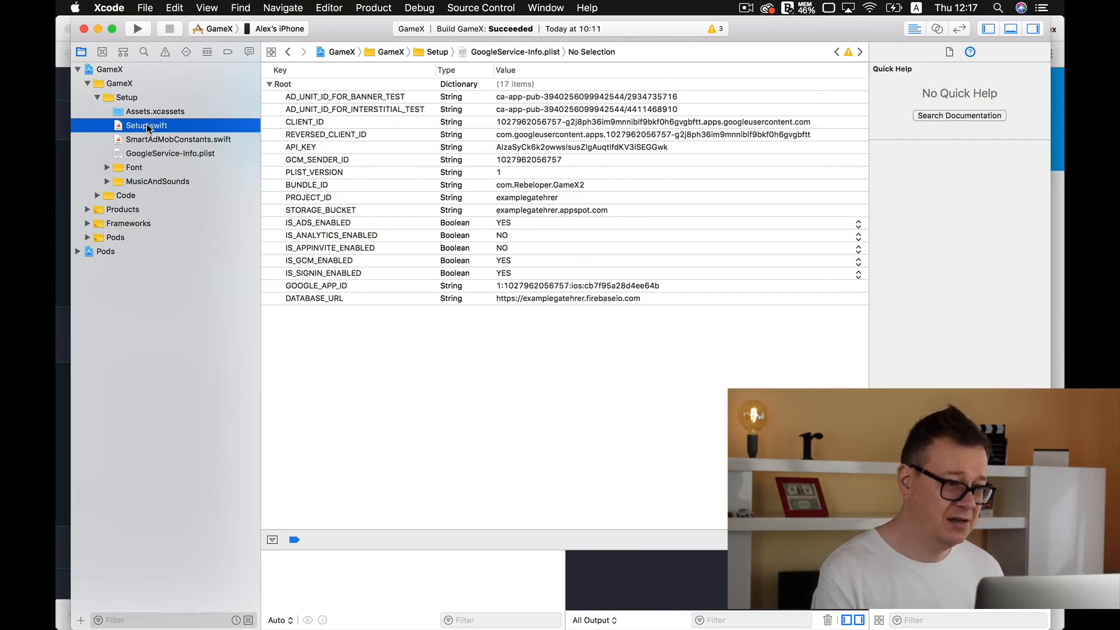
left_click(178, 139)
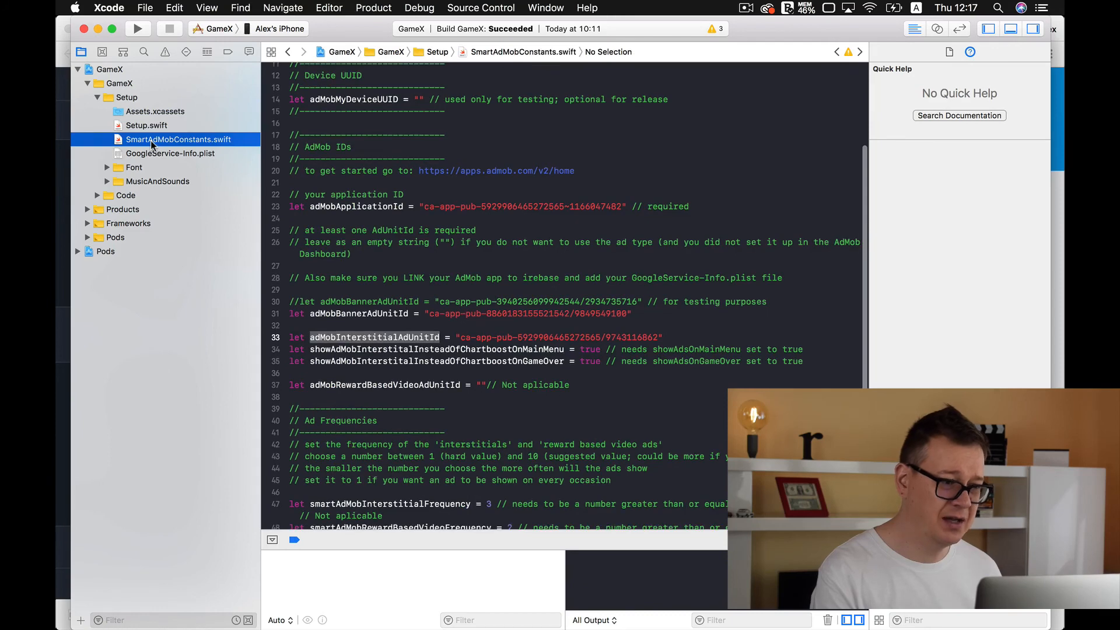